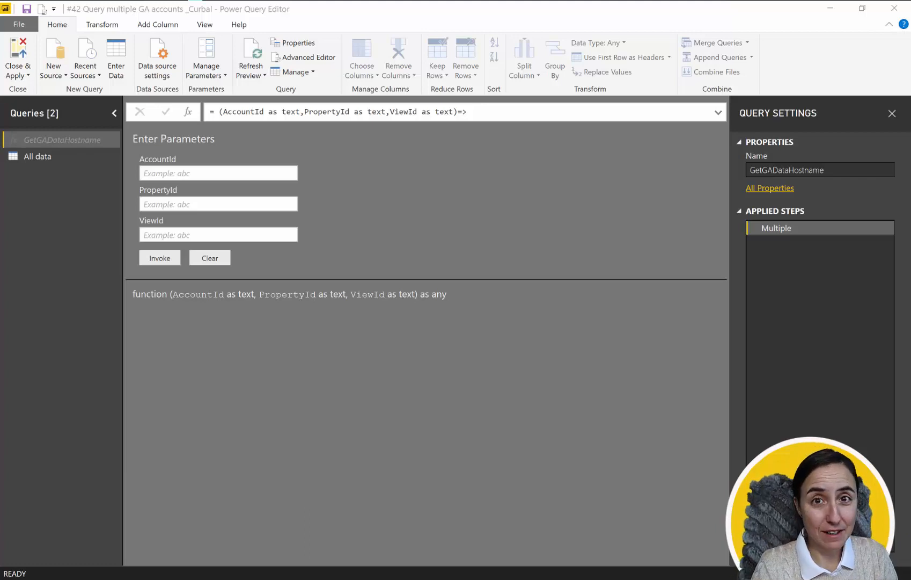
mouse_move(506, 19)
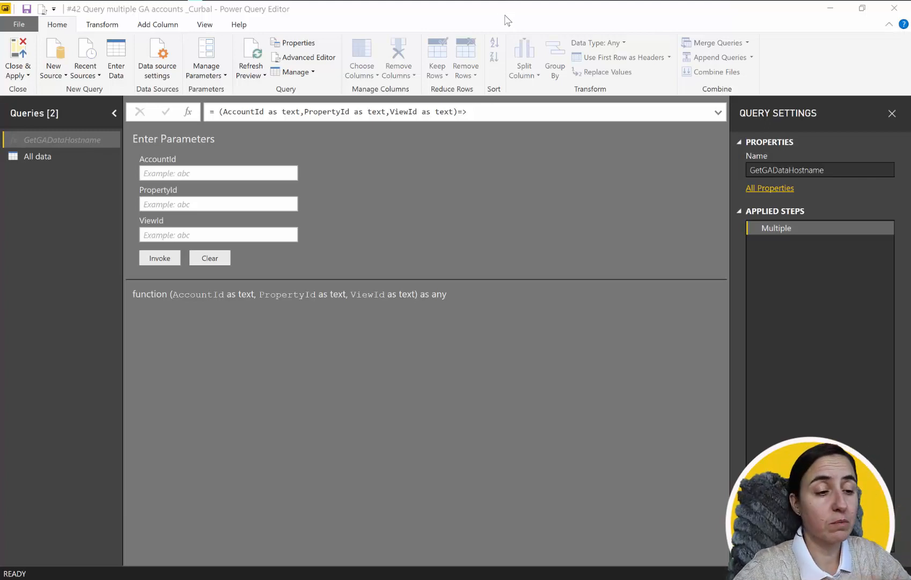
mouse_move(423, 198)
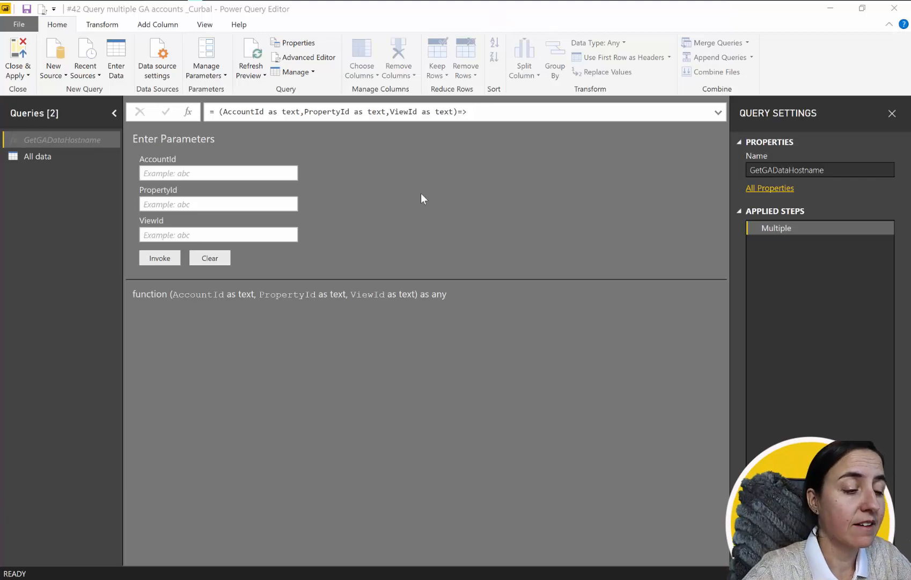
mouse_move(391, 222)
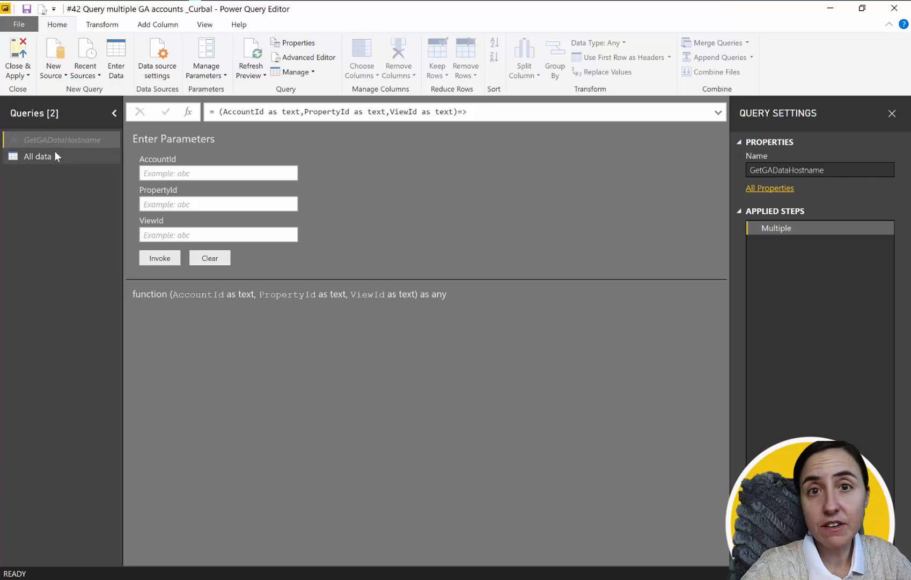
Show the GetGADataHostname function's M code in the Advanced Editor for review.
click(308, 57)
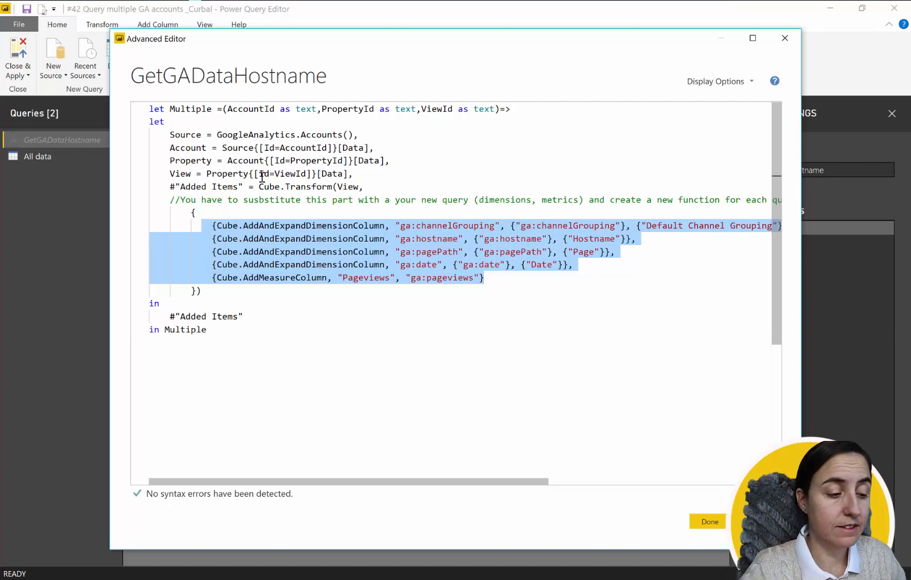
Deselect the highlighted code and close the Advanced Editor without changes.
click(377, 302)
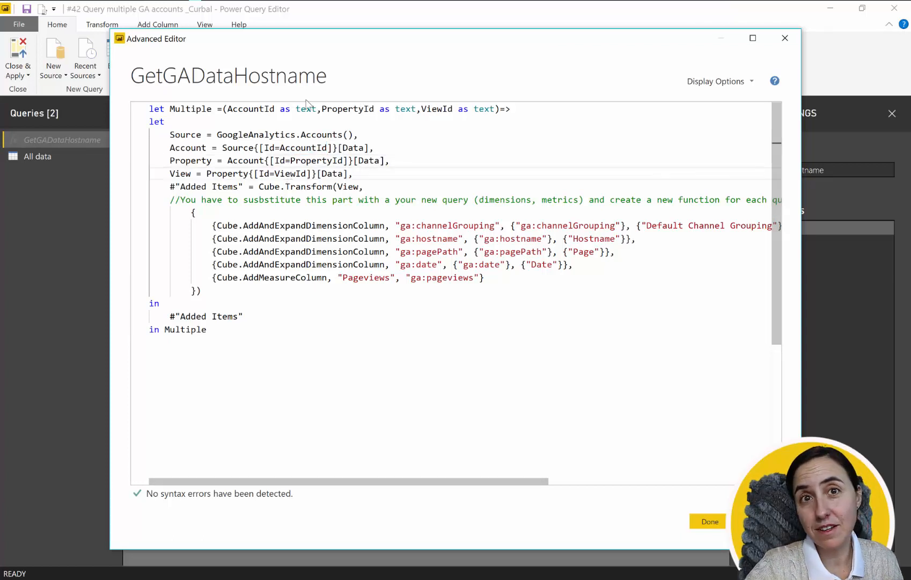
mouse_move(808, 210)
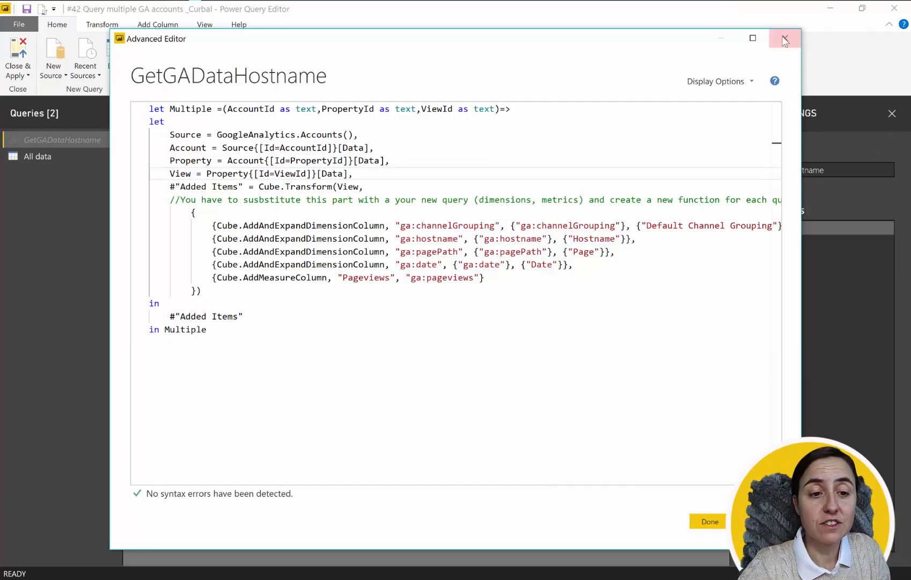
click(784, 39)
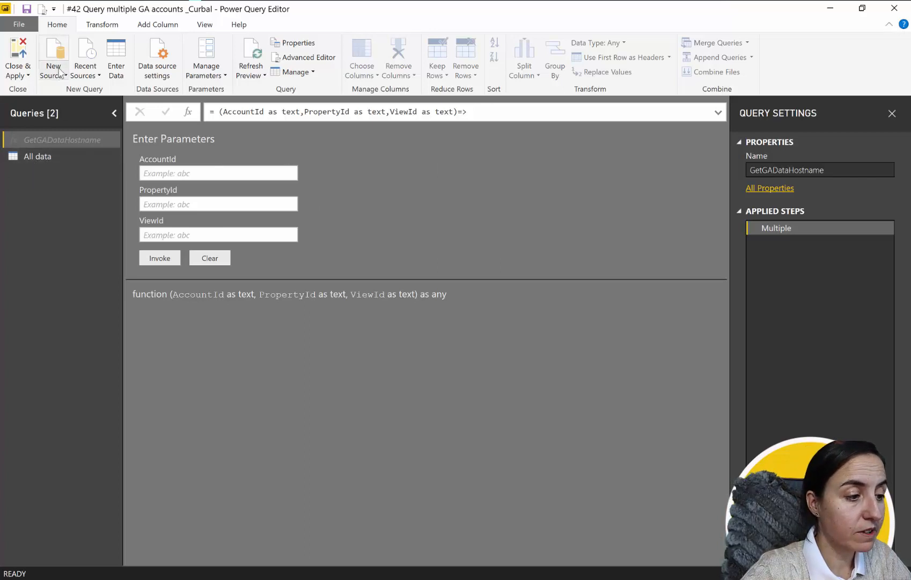
Start a new Google Analytics source, accepting the third-party connector warning.
click(53, 55)
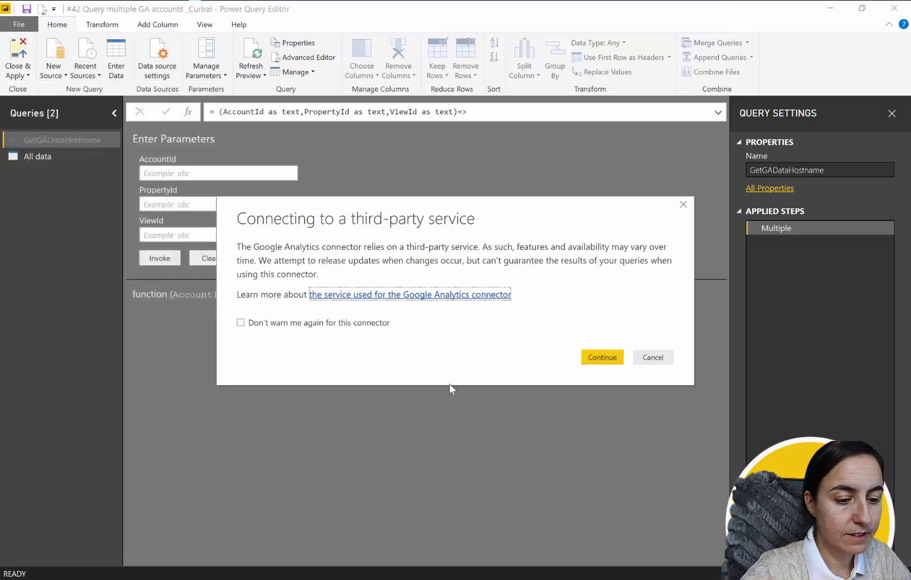
click(601, 358)
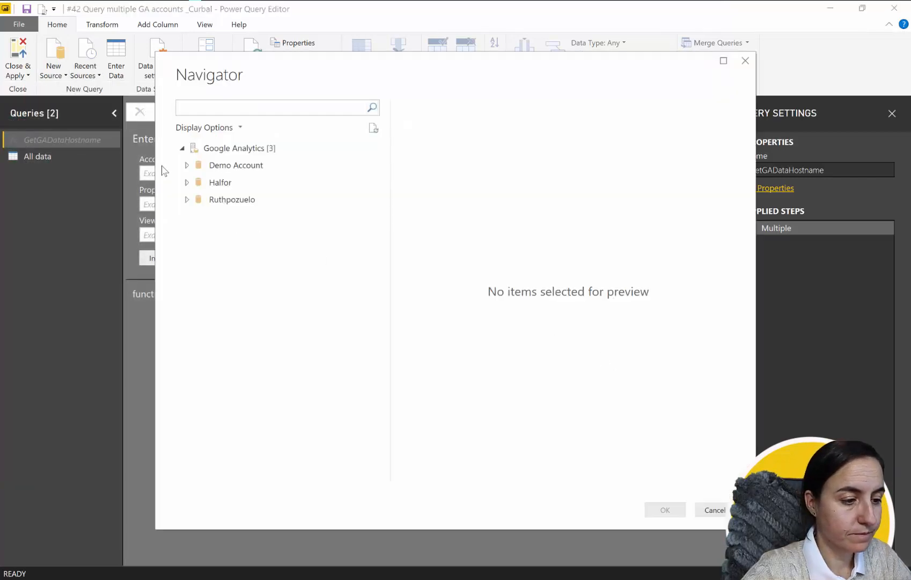
Navigate to CurbalYouTube > All Web Site Data > User and load the Users measure as a query.
click(187, 200)
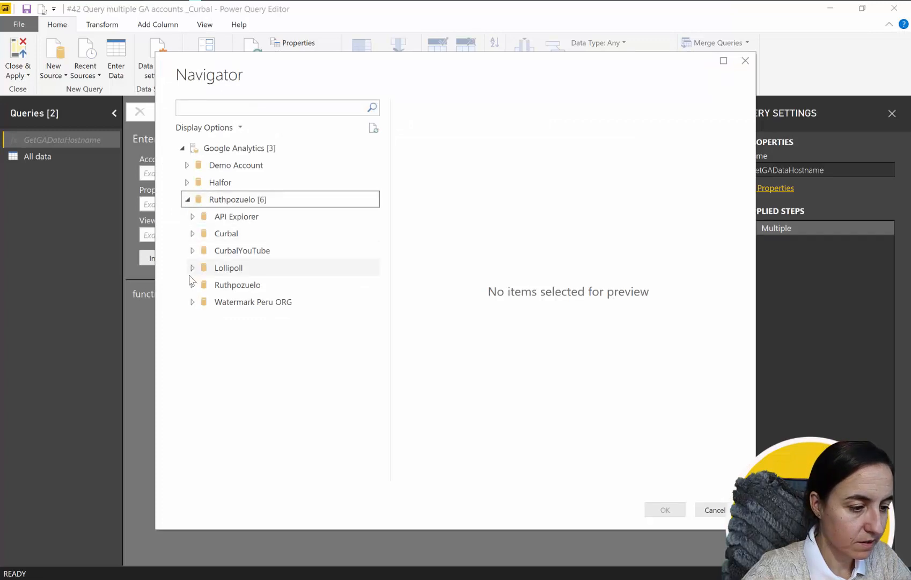
click(192, 251)
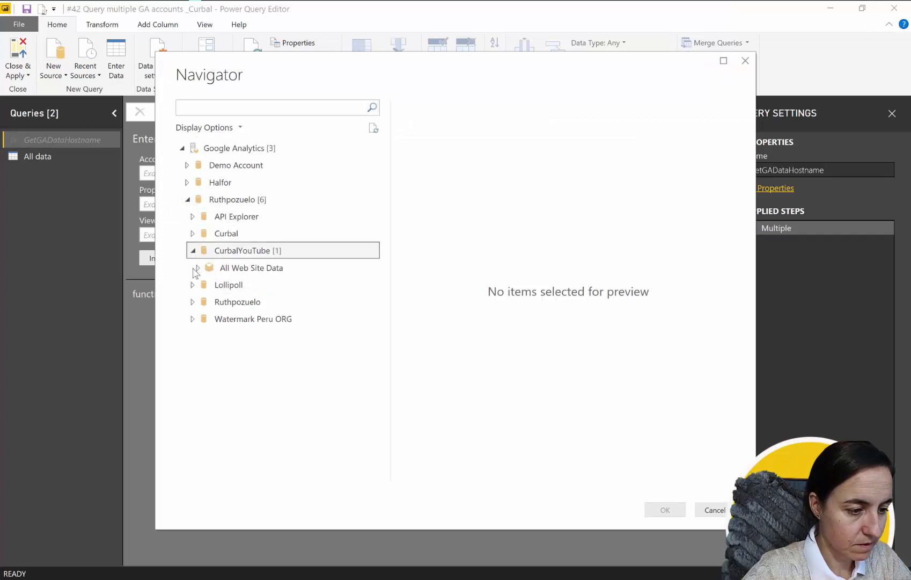
click(251, 267)
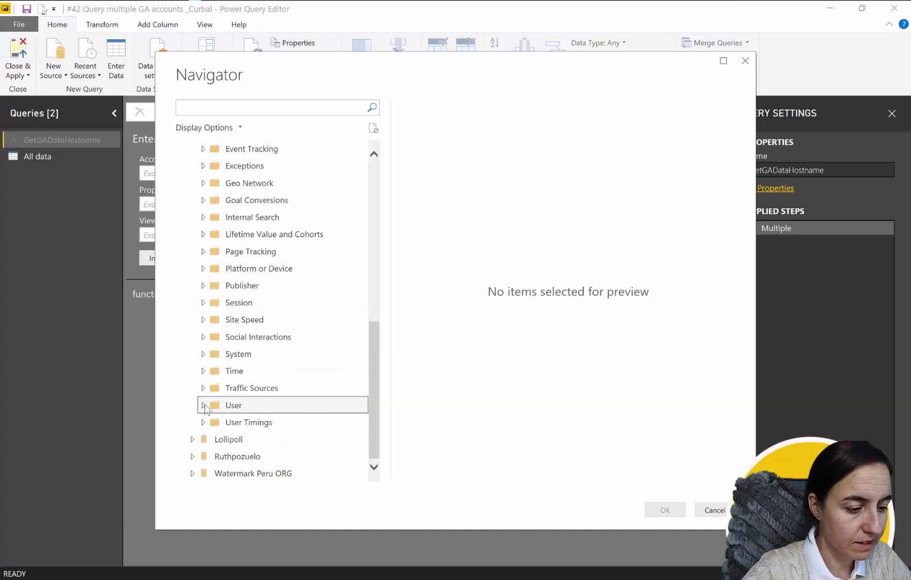
click(204, 404)
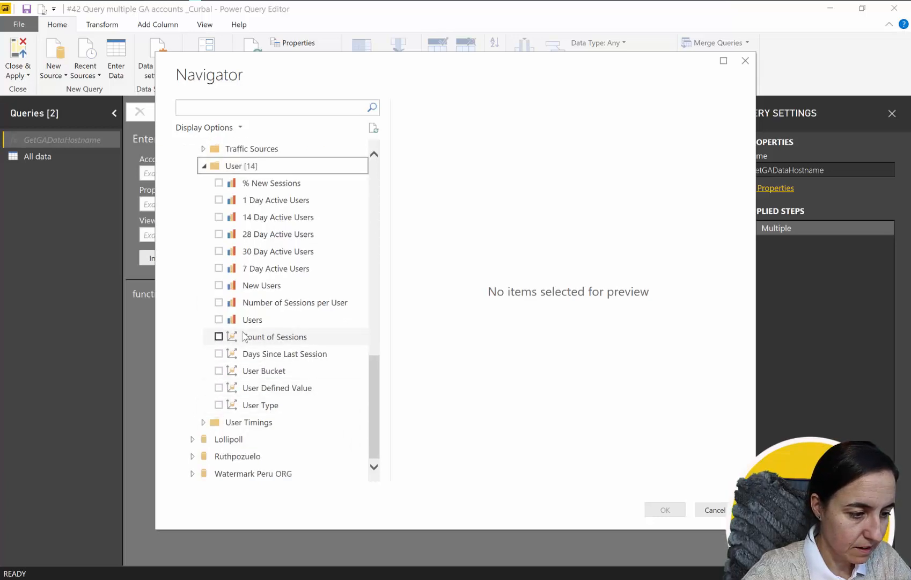
click(714, 510)
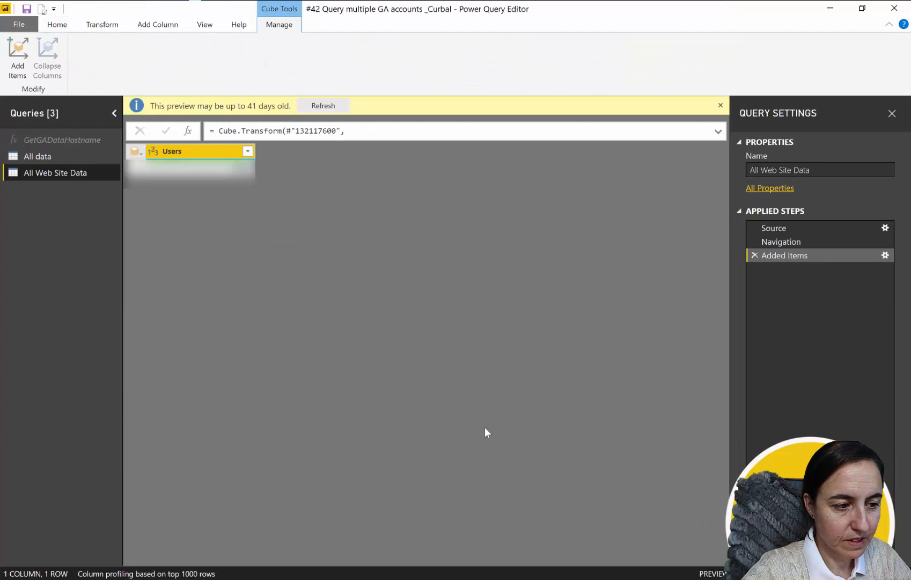
Trim All Web Site Data back to its Source step listing the three Google Analytics accounts.
click(774, 227)
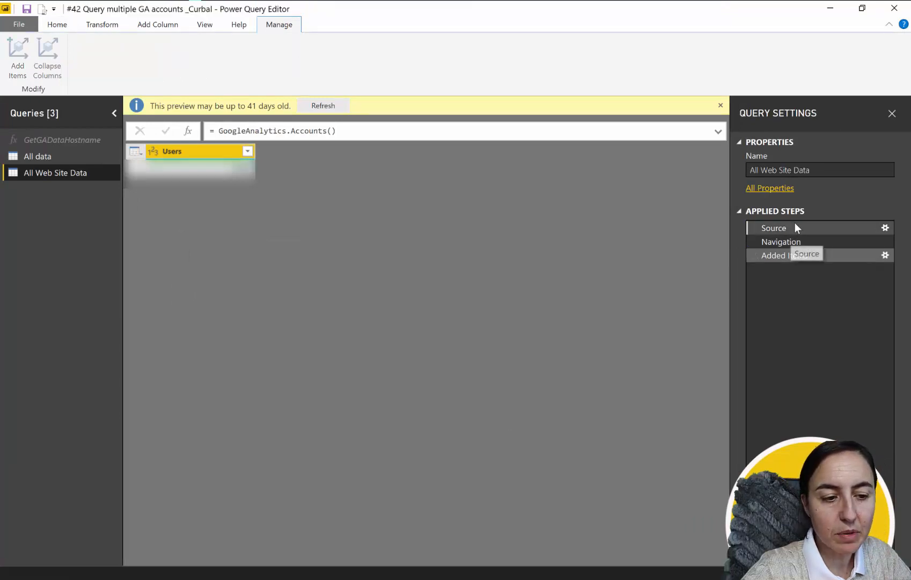
click(774, 228)
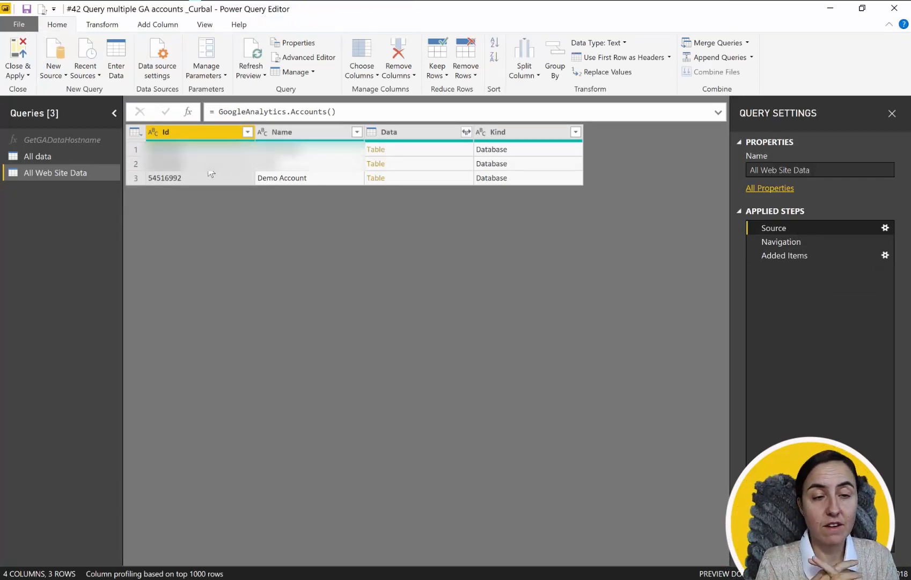
mouse_move(759, 319)
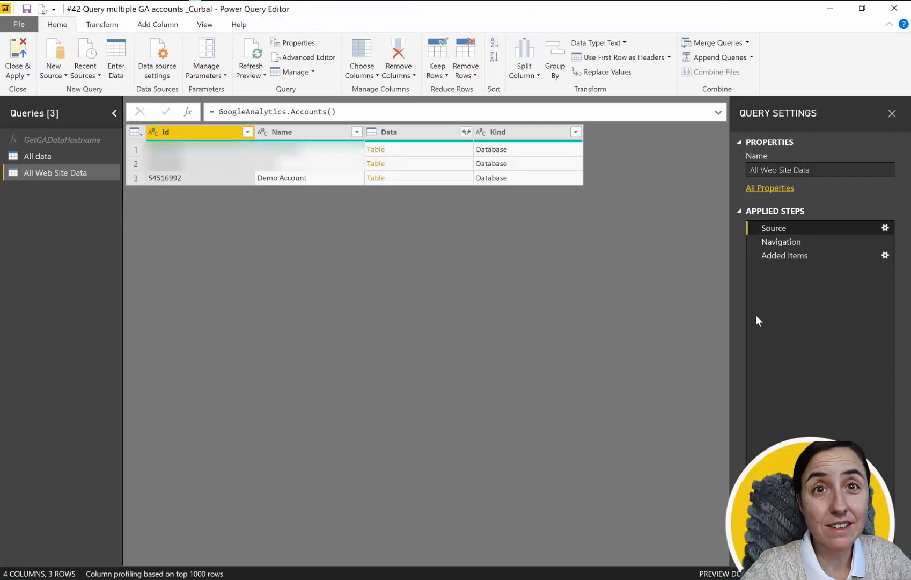
mouse_move(786, 280)
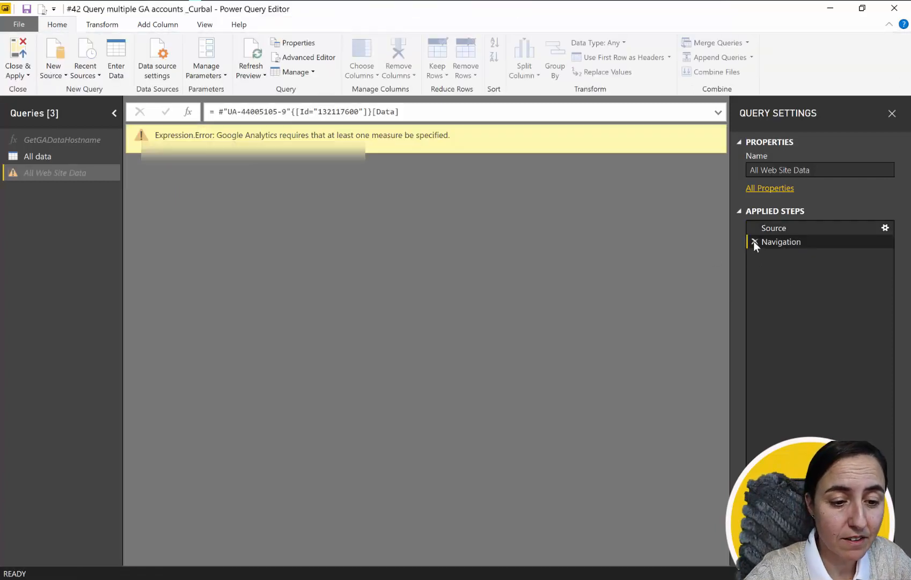
click(755, 242)
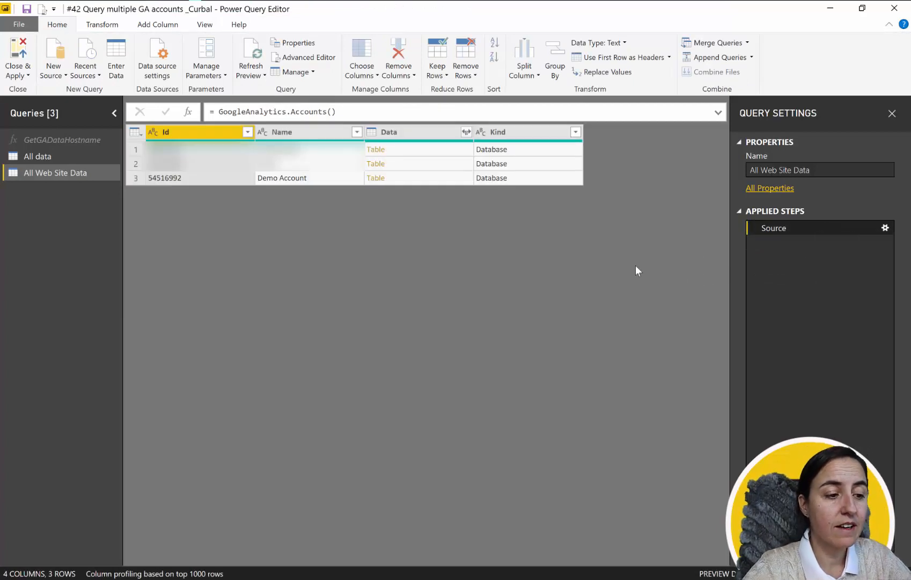
mouse_move(613, 253)
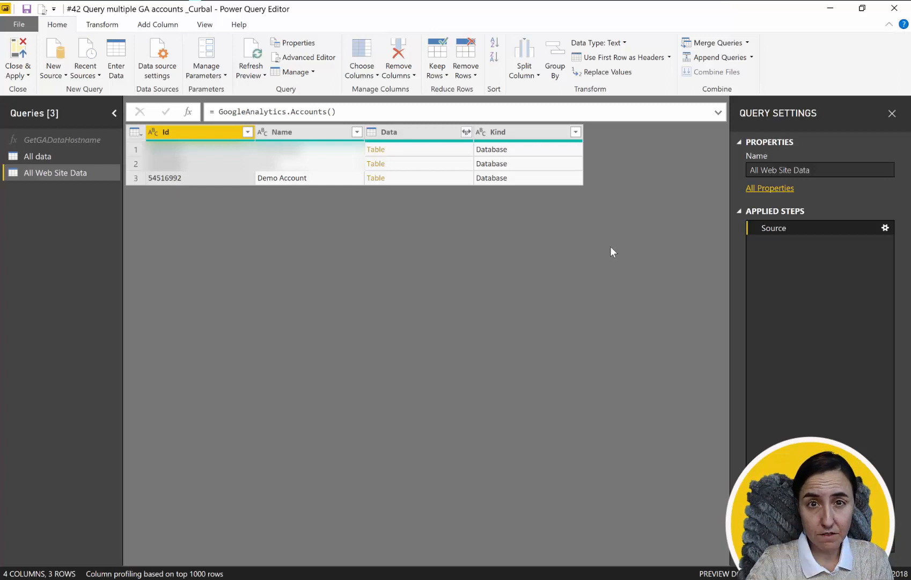
mouse_move(173, 125)
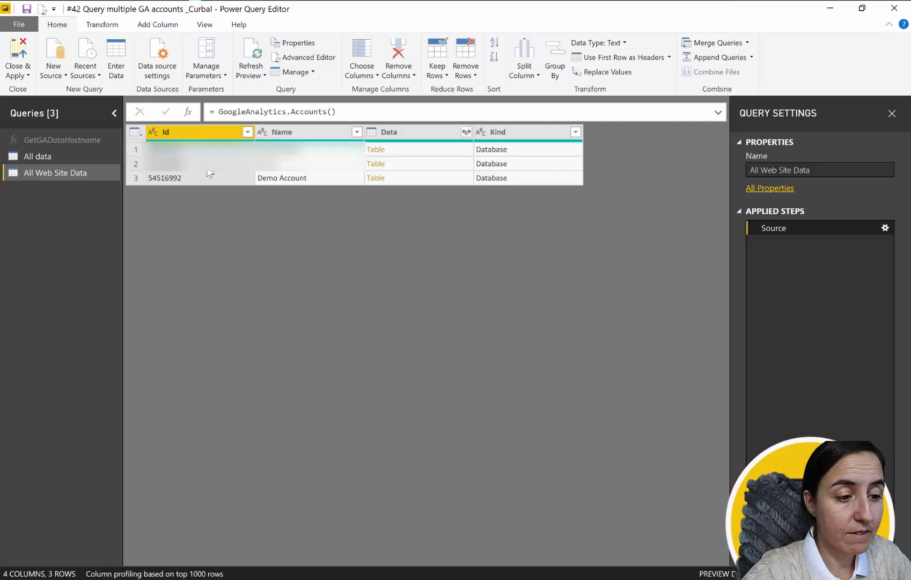
Expand the nested Data column keeping only its Id and Data fields.
click(466, 132)
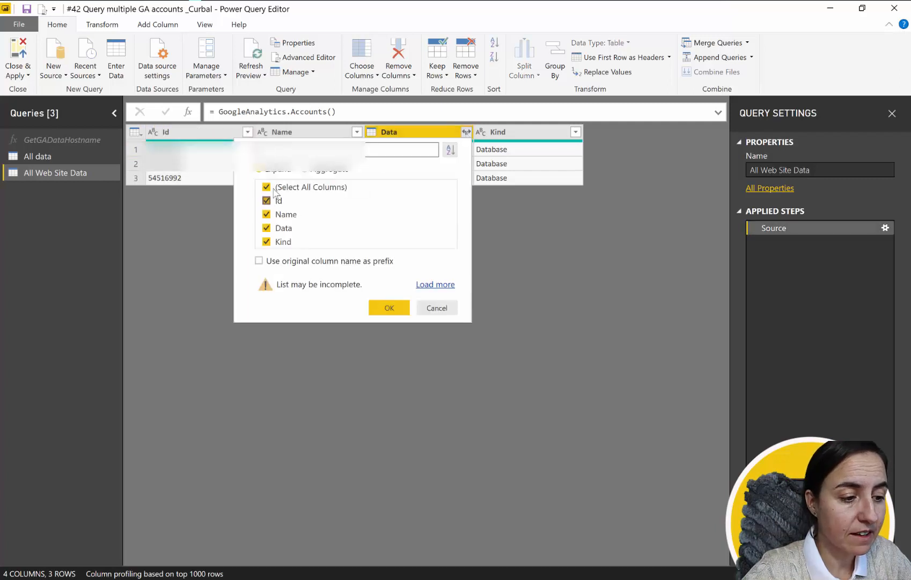
click(388, 308)
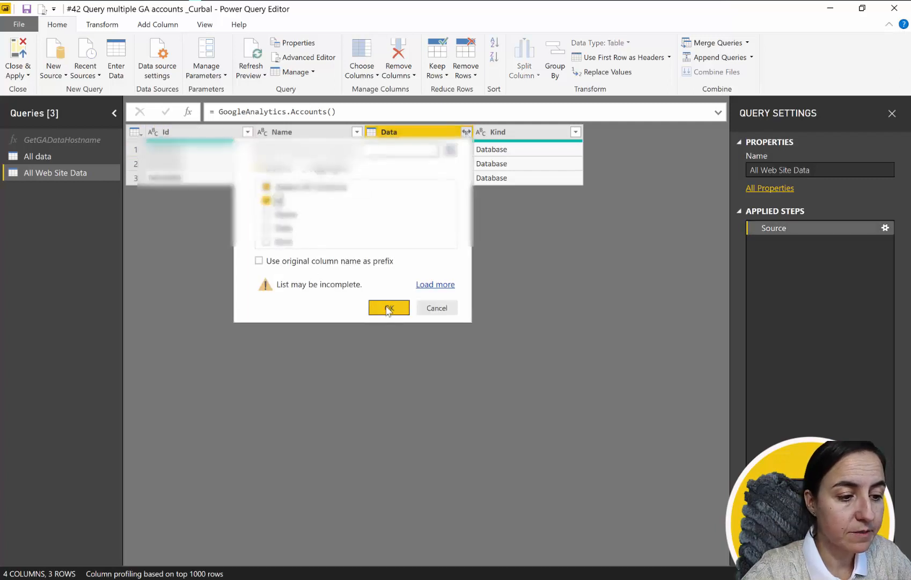
click(389, 308)
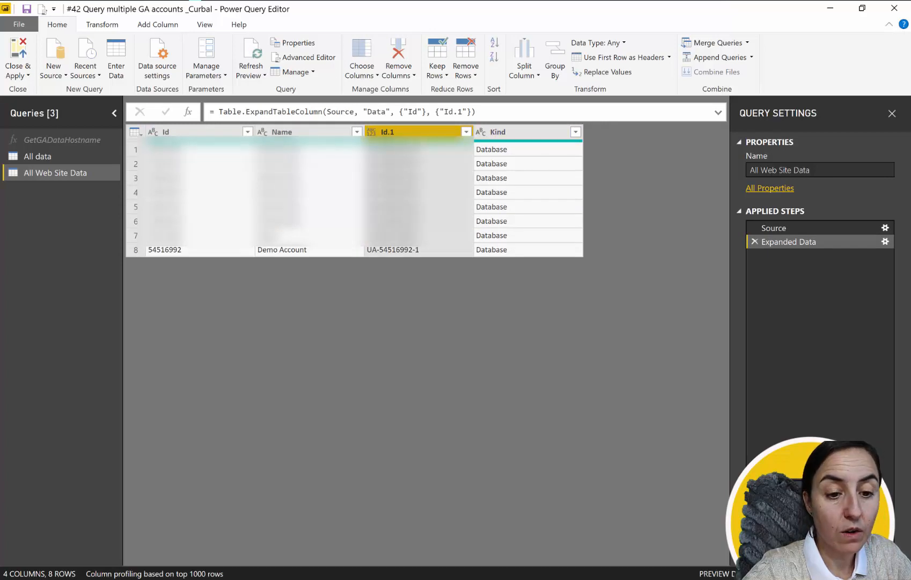
click(466, 132)
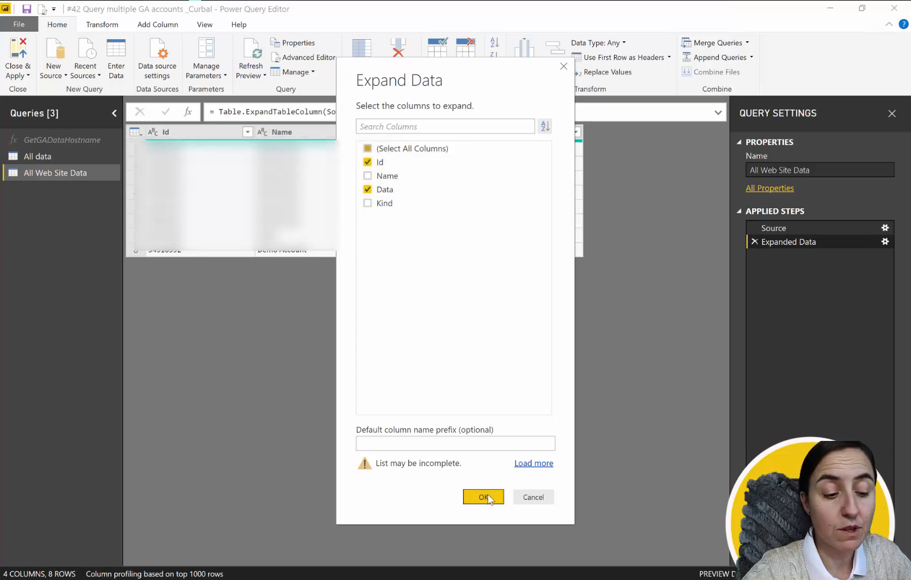
click(483, 497)
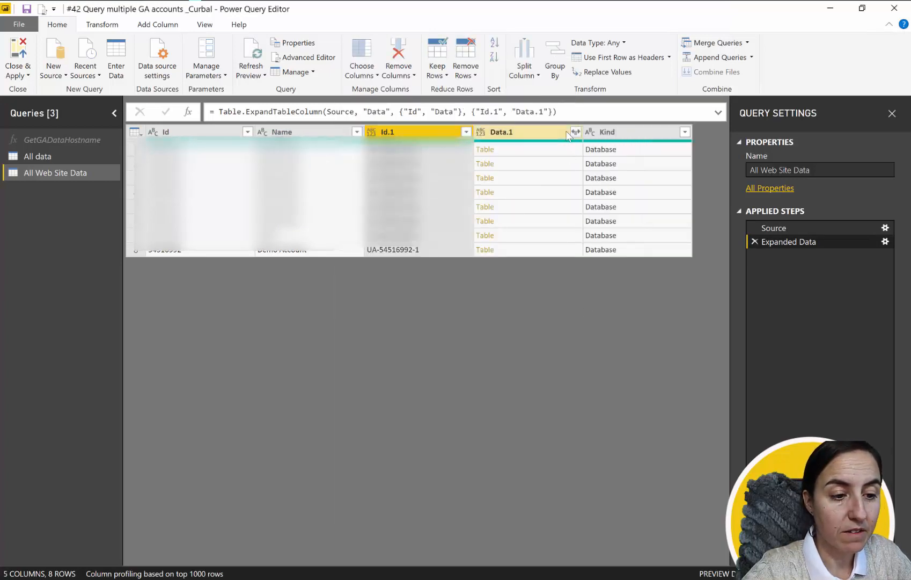
Expand Data.1 into its Id and Name fields, listing the 22 view rows.
click(575, 132)
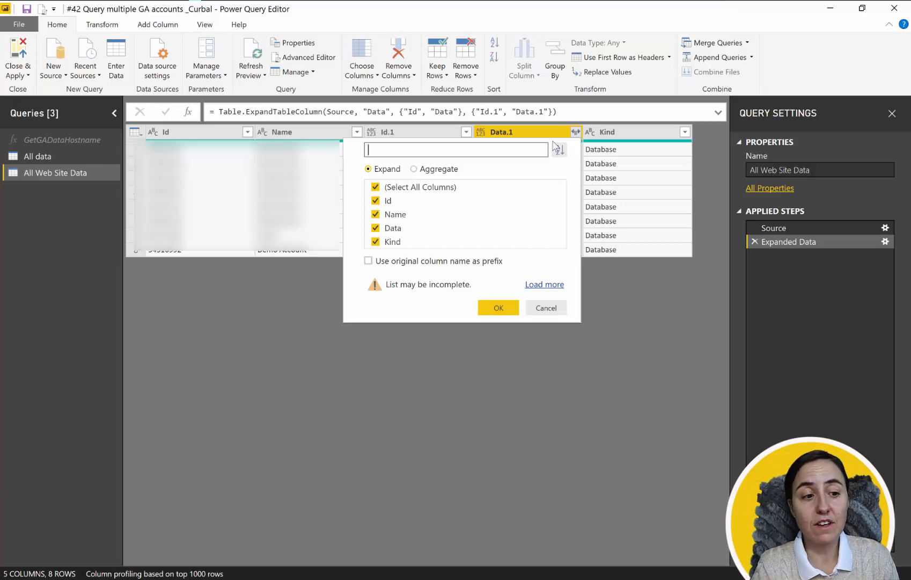
click(376, 187)
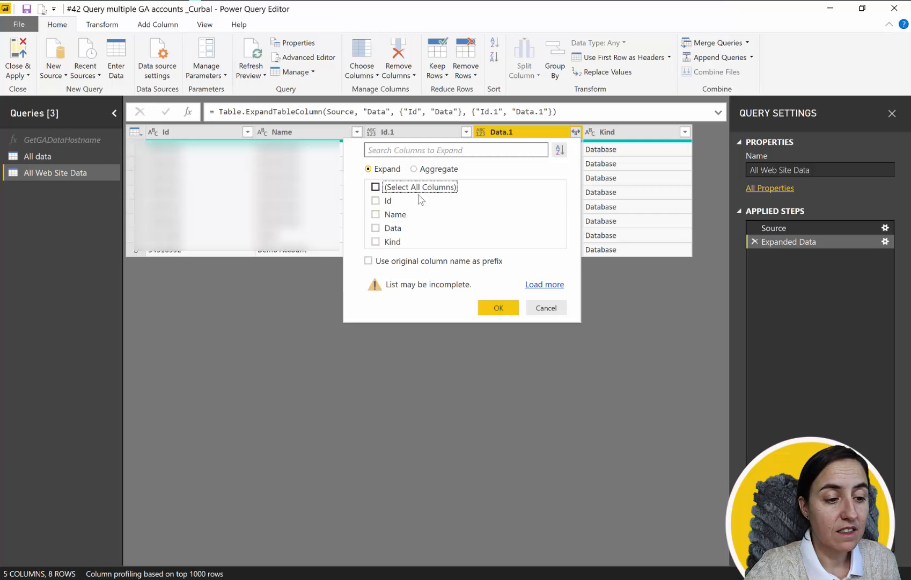
click(375, 214)
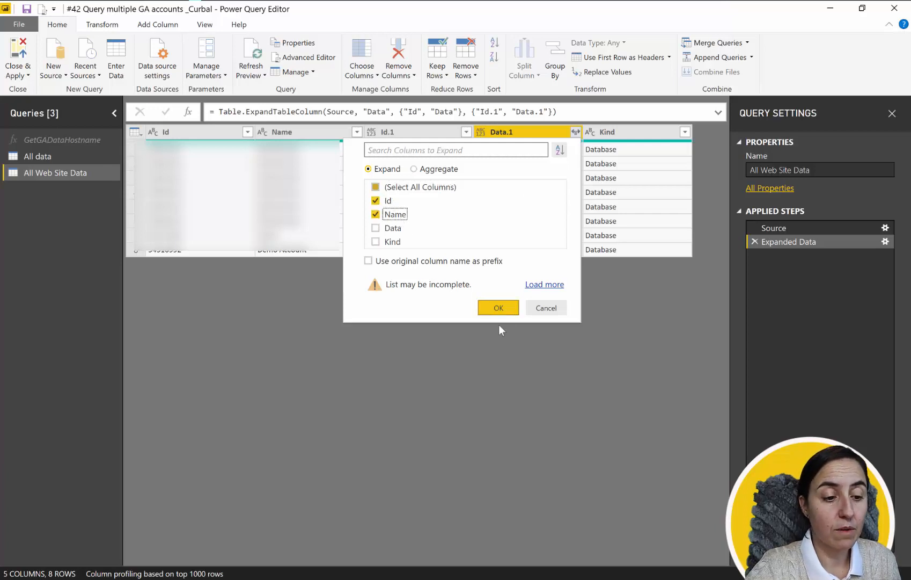
click(497, 308)
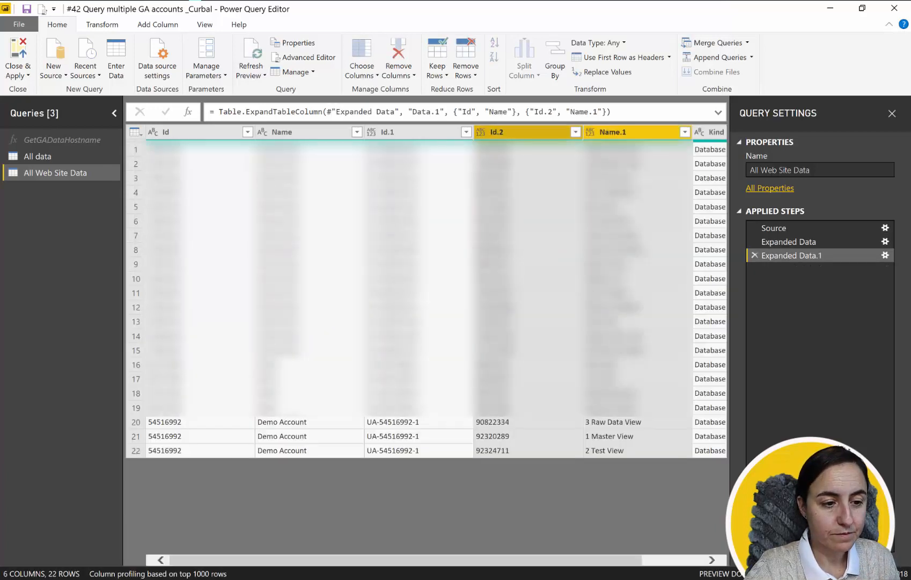
Filter Name.1 to Report View, Report View -Api, Reporting View and Reports Lollipoll, leaving four rows.
click(685, 132)
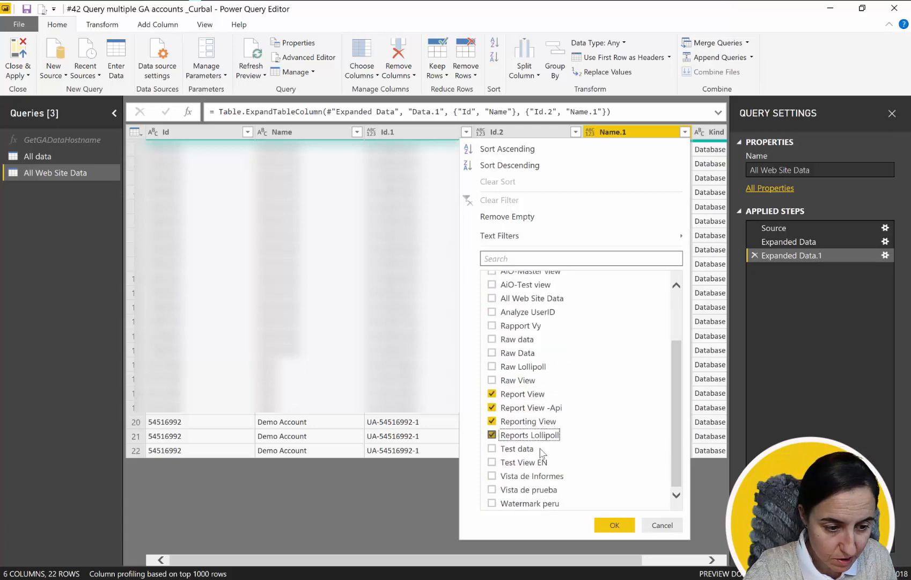
click(614, 525)
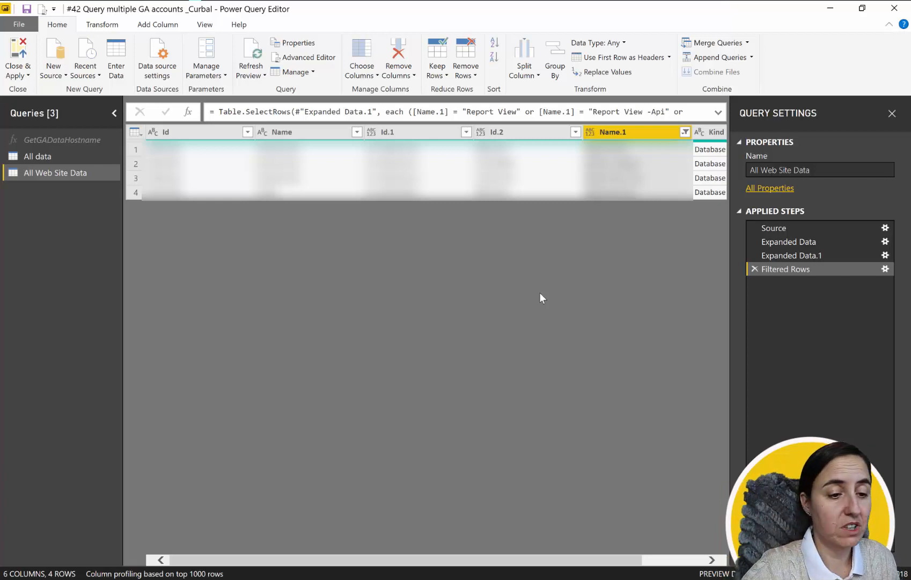
mouse_move(183, 132)
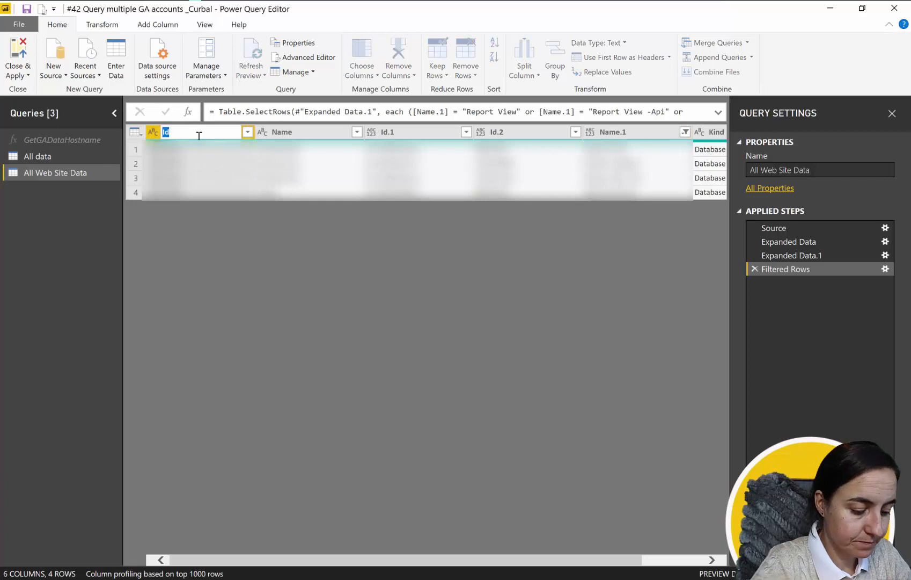
Rename Id, Id.1 and Id.2 to Accountid, Propertyid and Viewid.
text(Accountid)
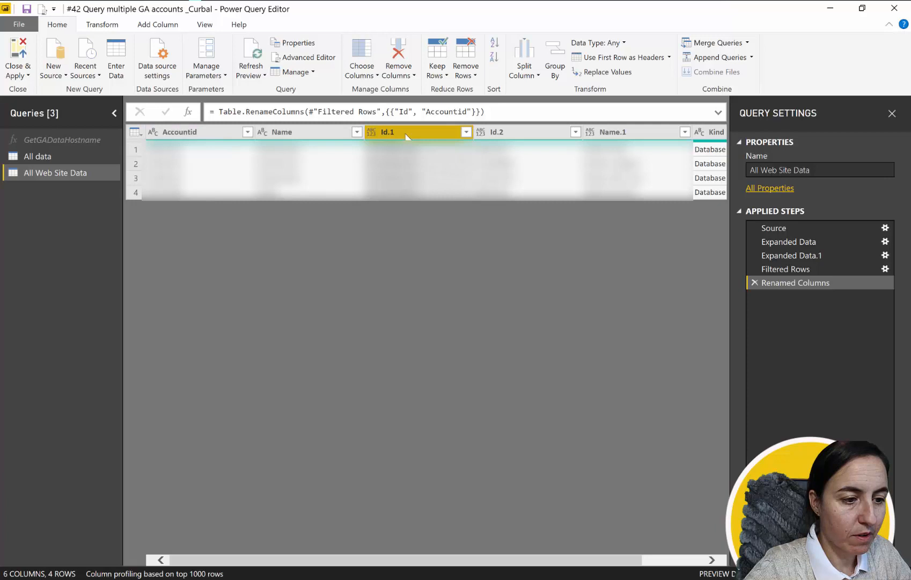
text(Po)
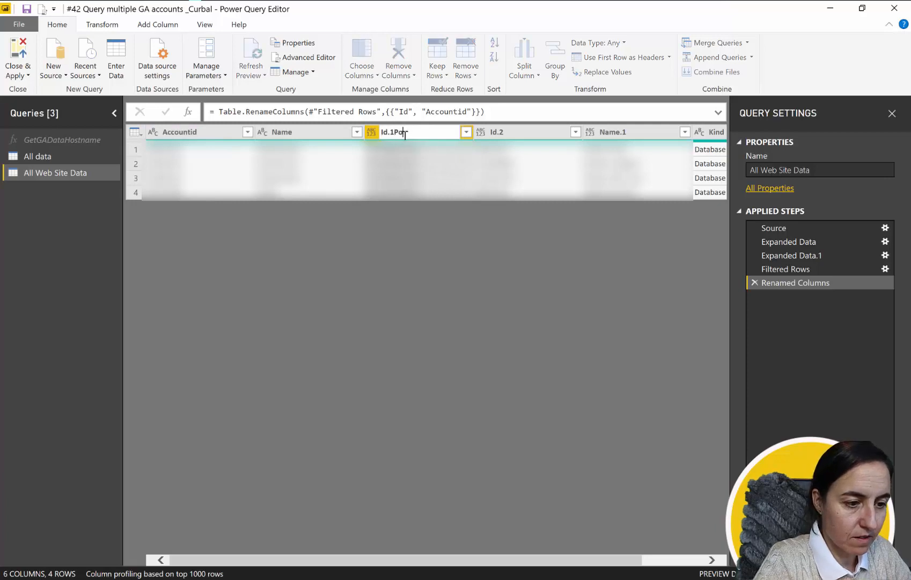
text(Propert)
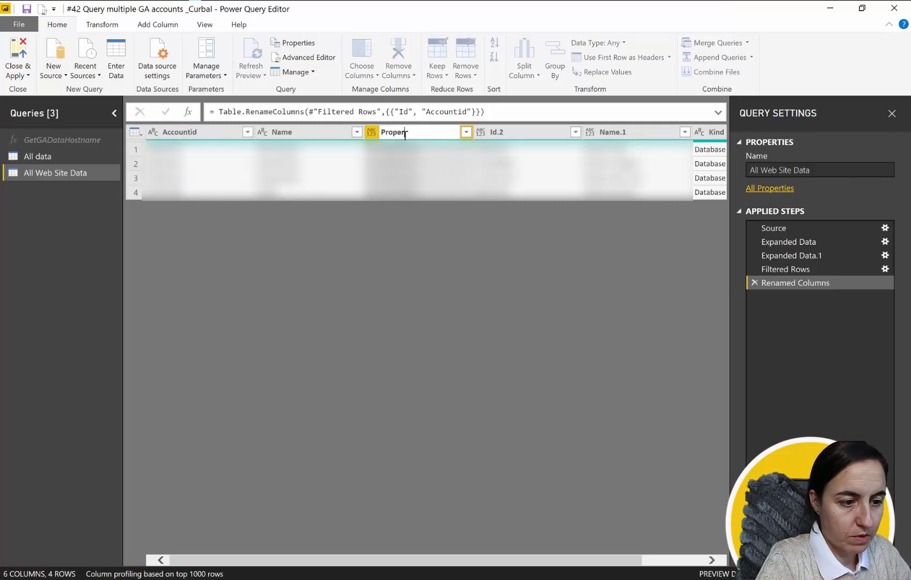
text(id)
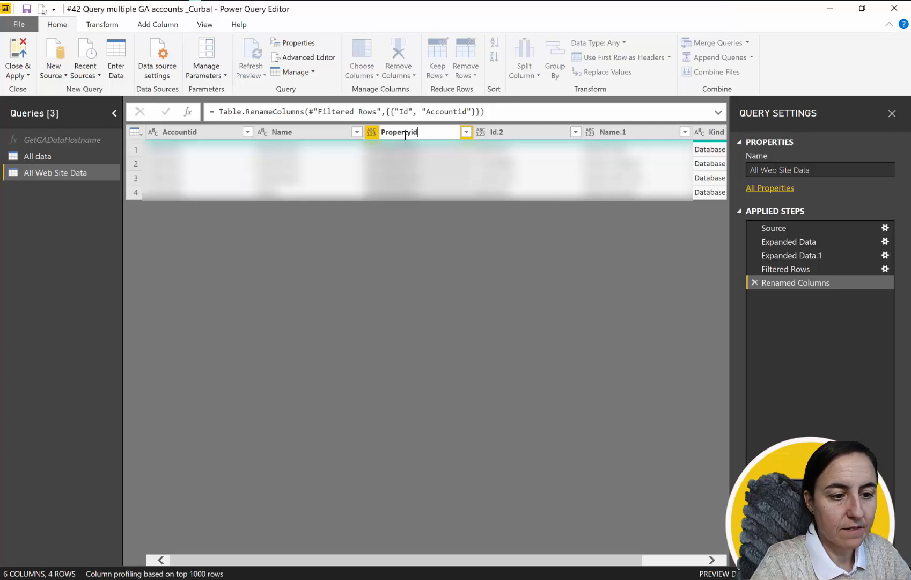
double_click(497, 132)
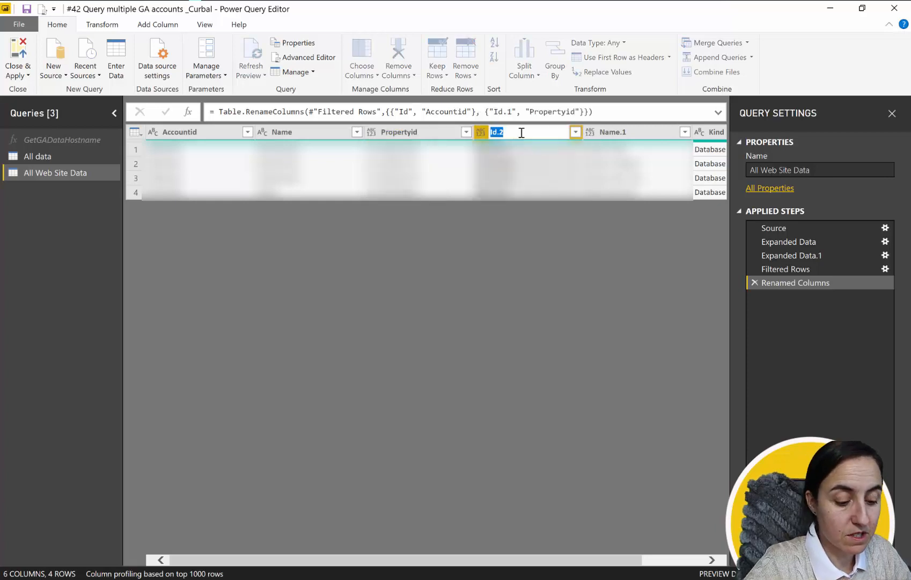
text(Viewid)
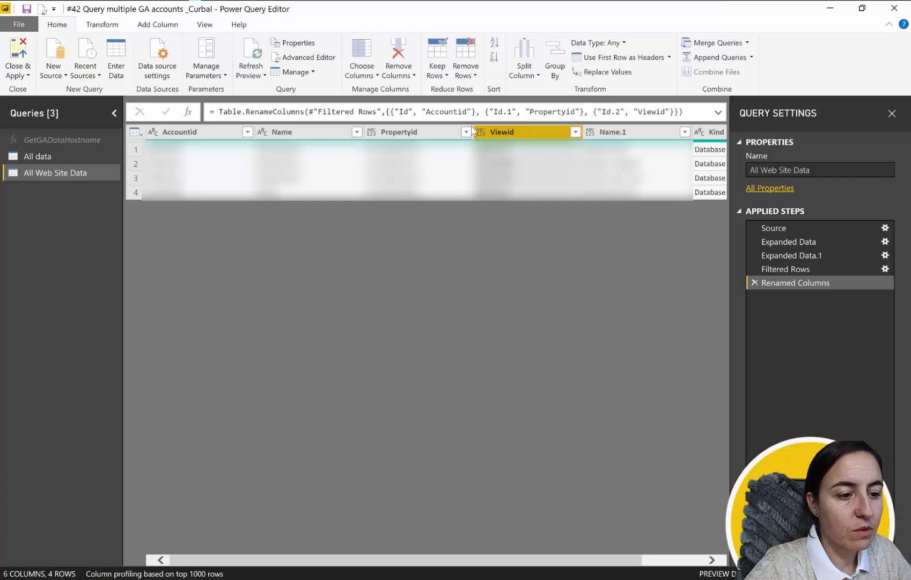
Bring up Choose Columns and go back to the Expanded Data step.
click(361, 58)
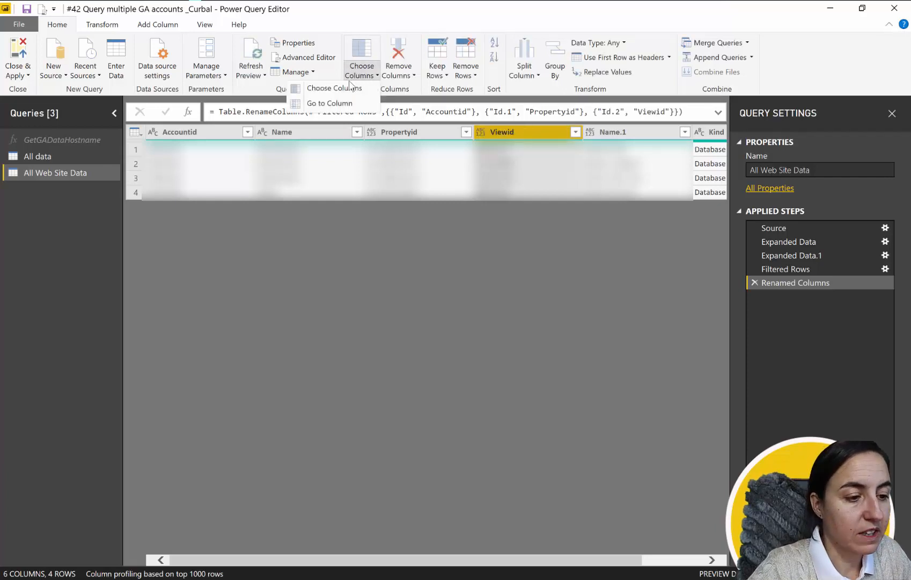
click(334, 88)
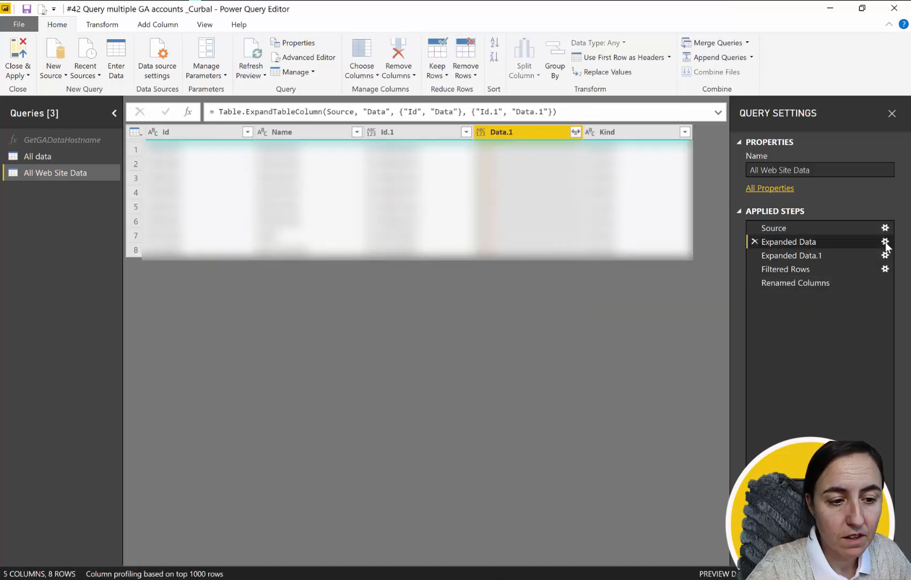
Add the Name field to the first expansion and trace the resulting errors in later steps.
click(886, 241)
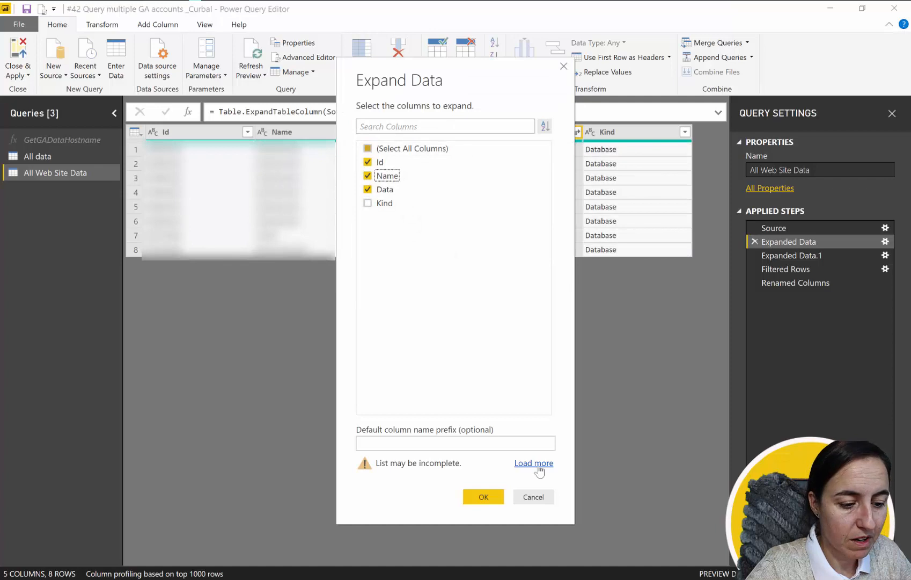
click(482, 497)
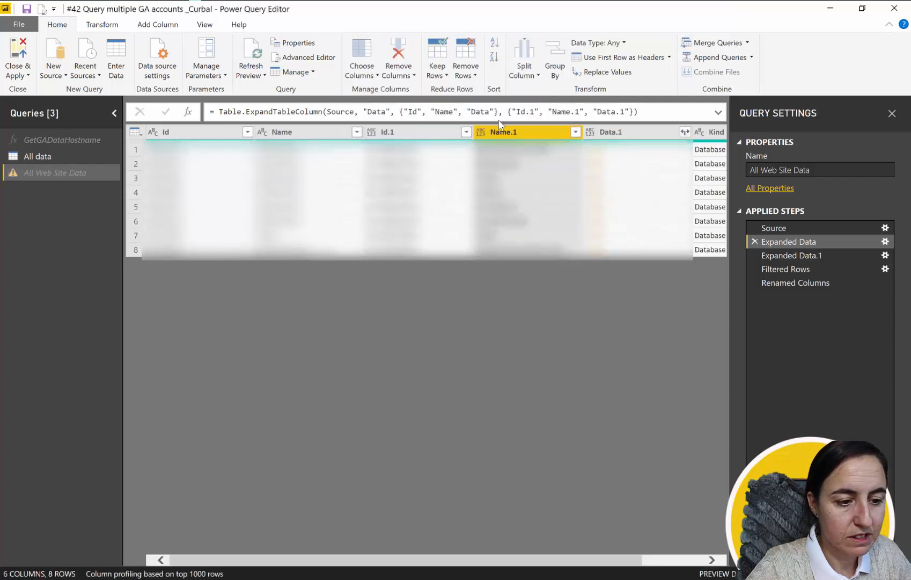
click(795, 282)
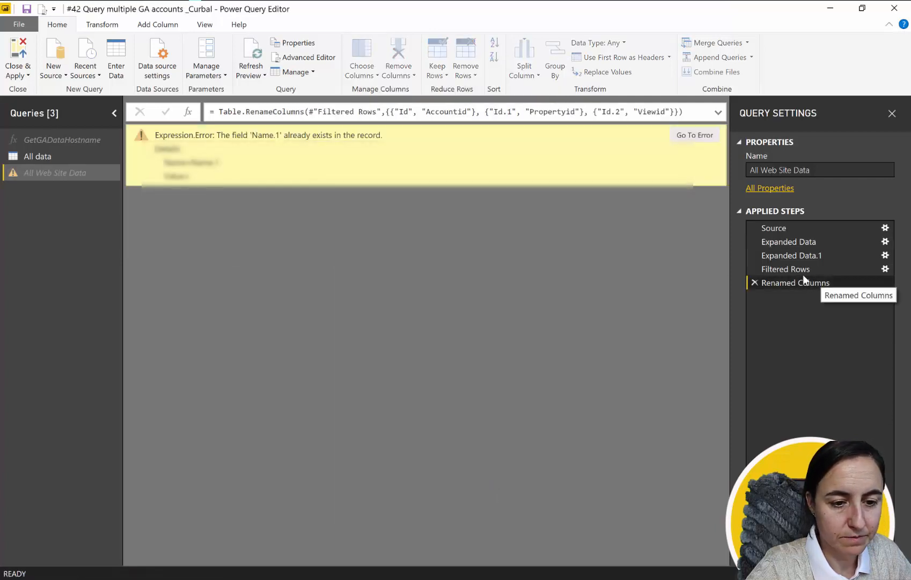
click(791, 255)
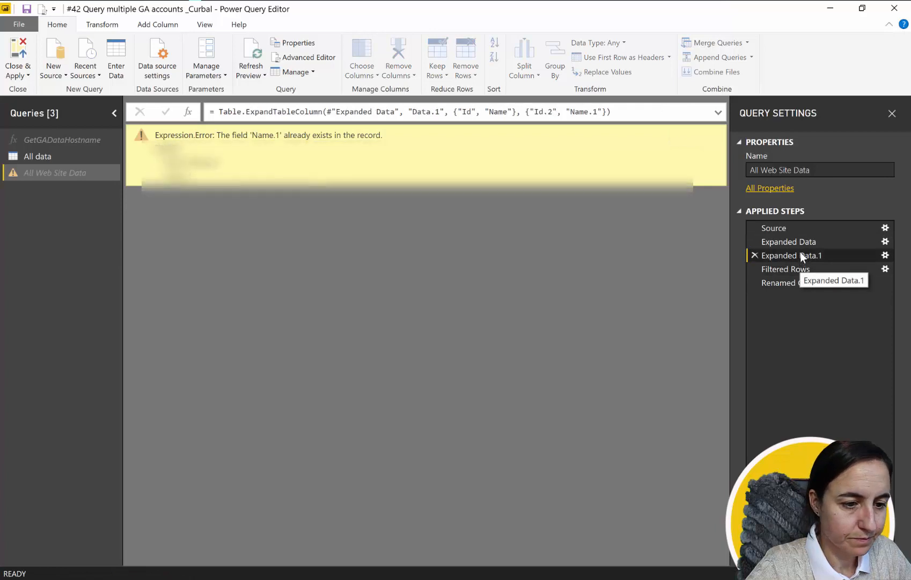
Fix the first expansion's formula to use Name.2 and confirm the later steps run cleanly.
click(789, 242)
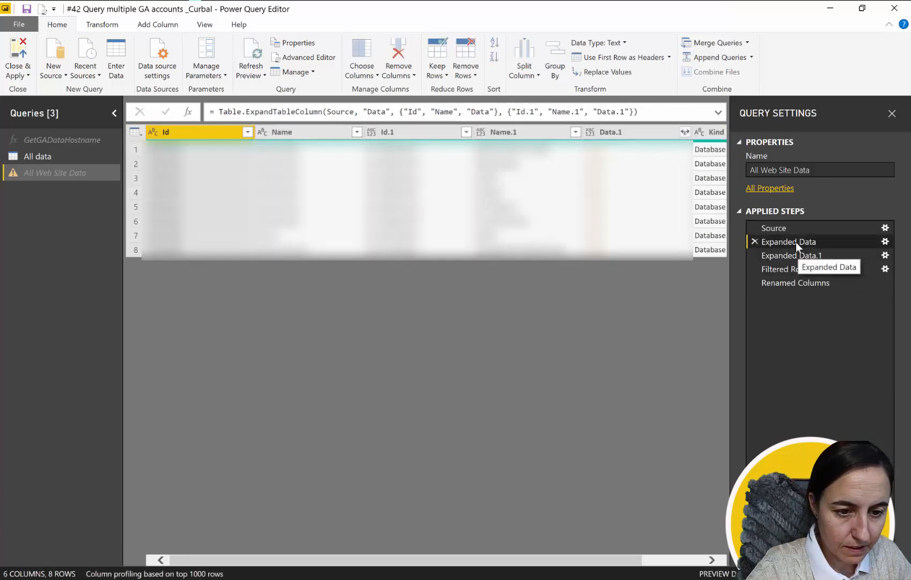
click(791, 254)
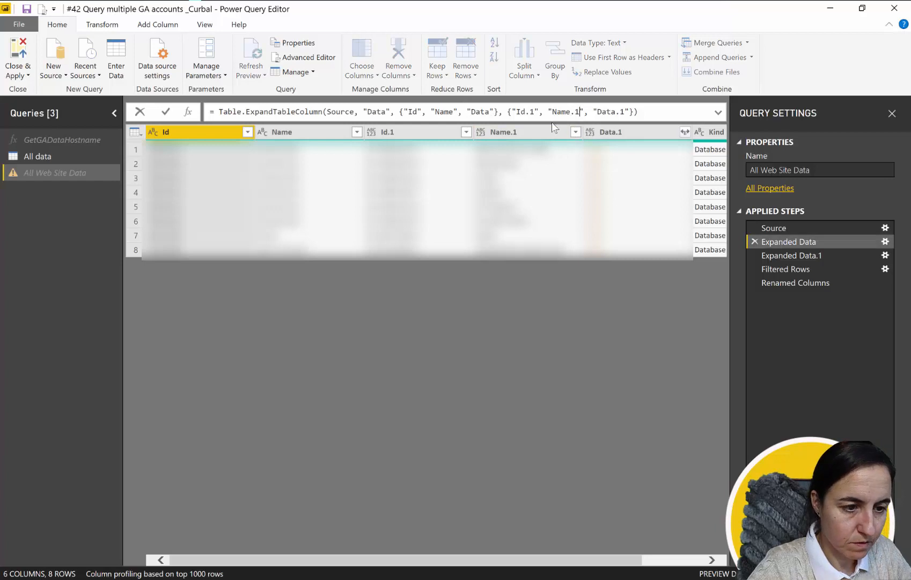
click(785, 269)
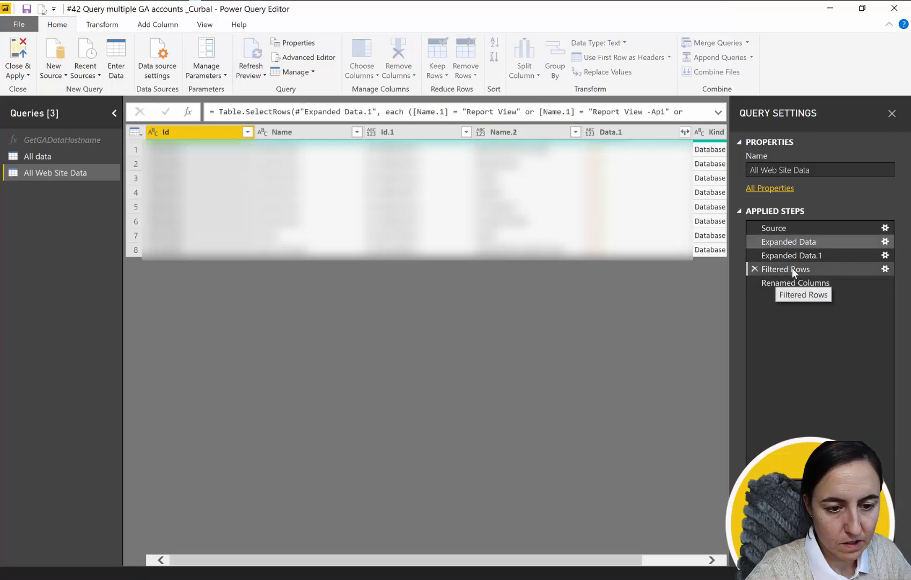
click(795, 282)
text(A)
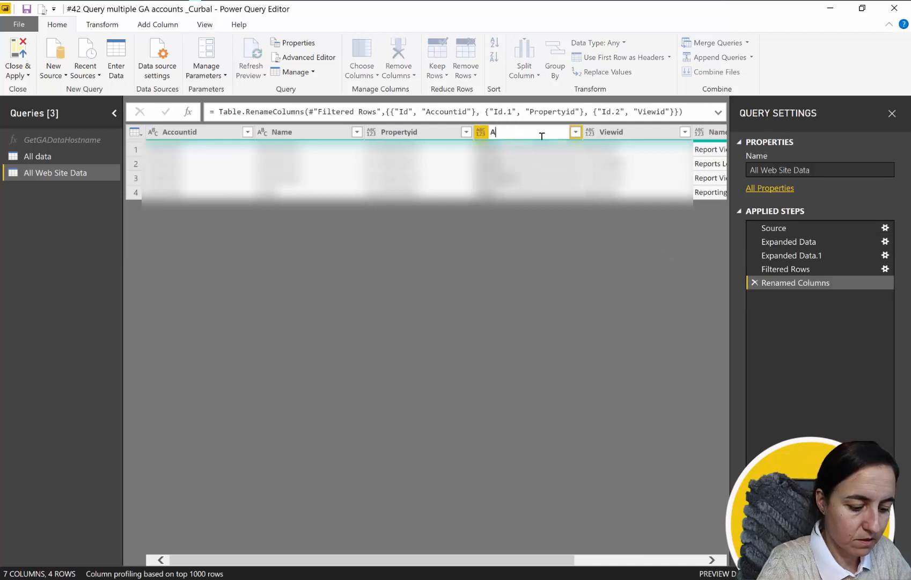
text(ccount Name)
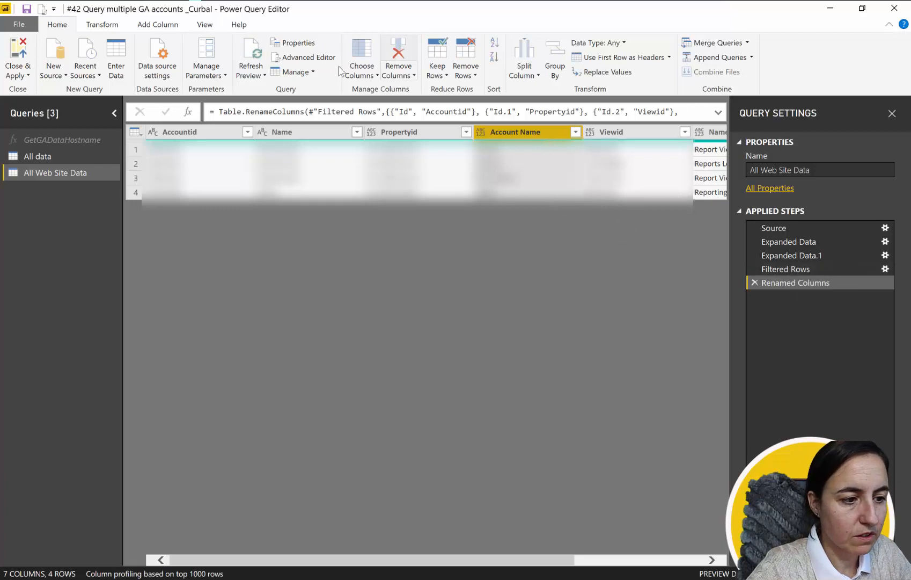
click(377, 58)
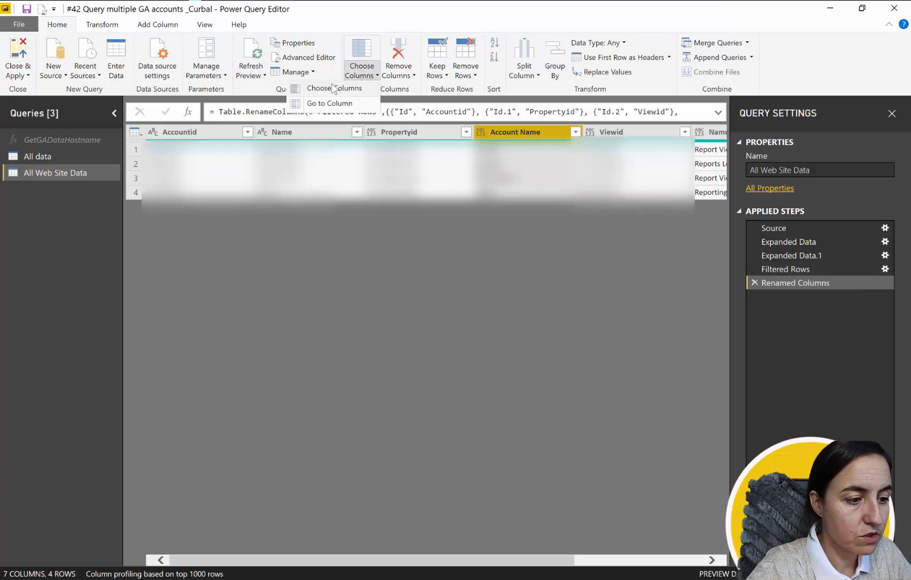
click(334, 88)
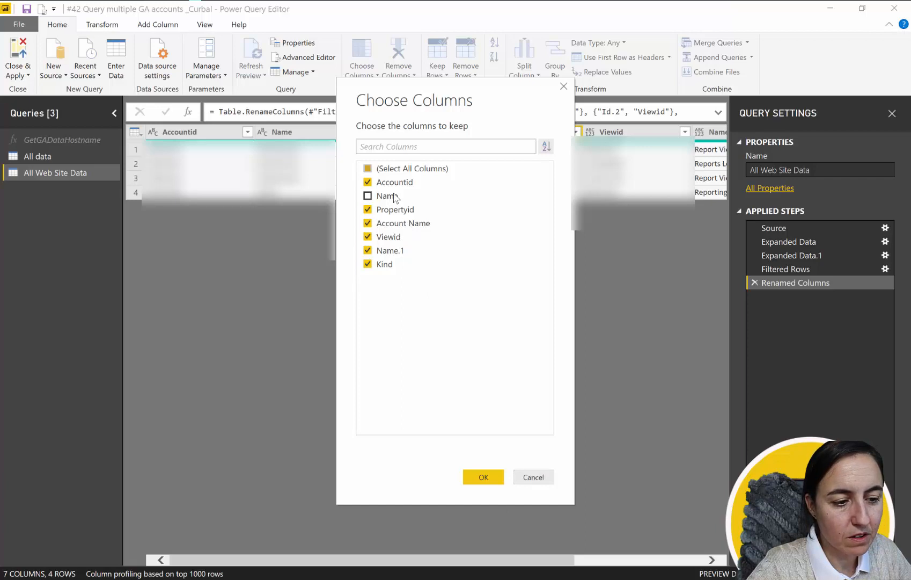
click(482, 477)
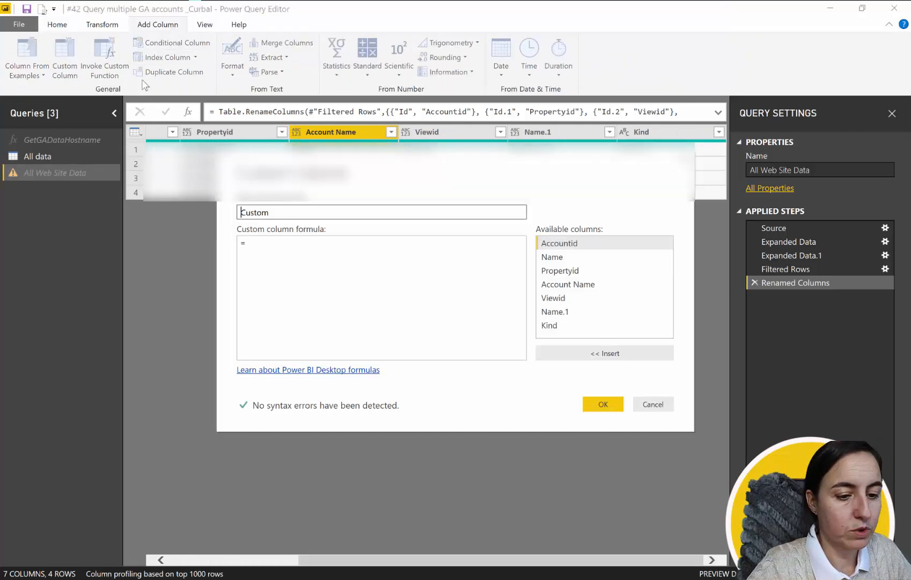
Start an Invoke Custom Function column named Data calling GetGADataHostname.
click(653, 404)
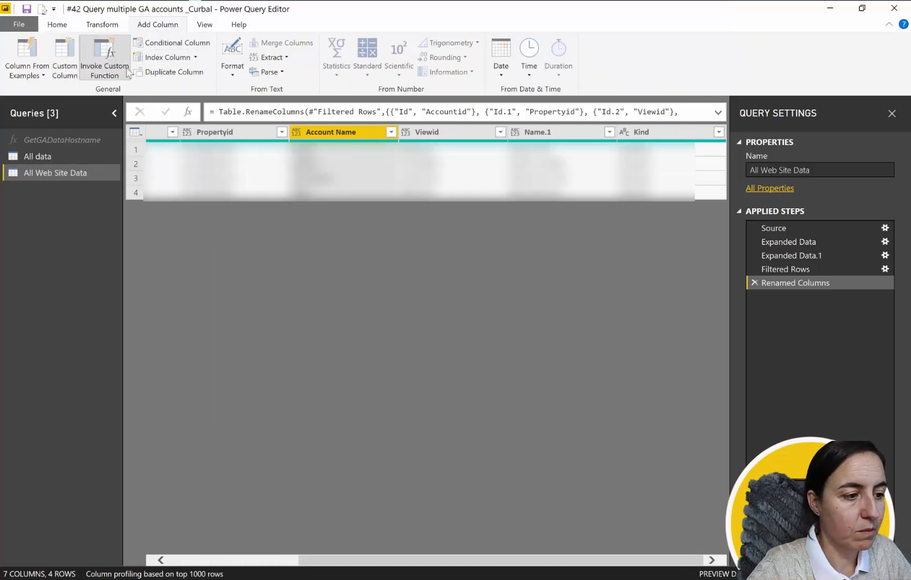
click(104, 57)
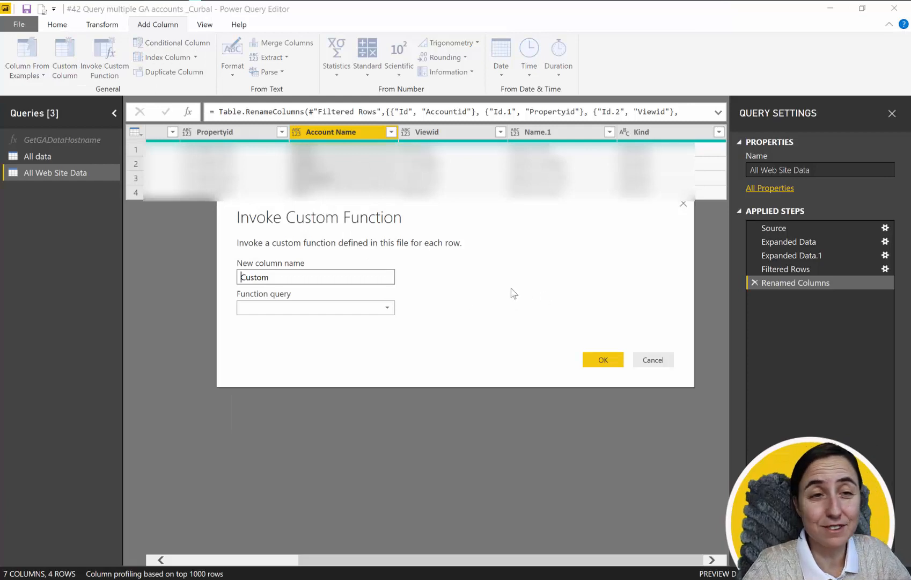
triple_click(314, 277)
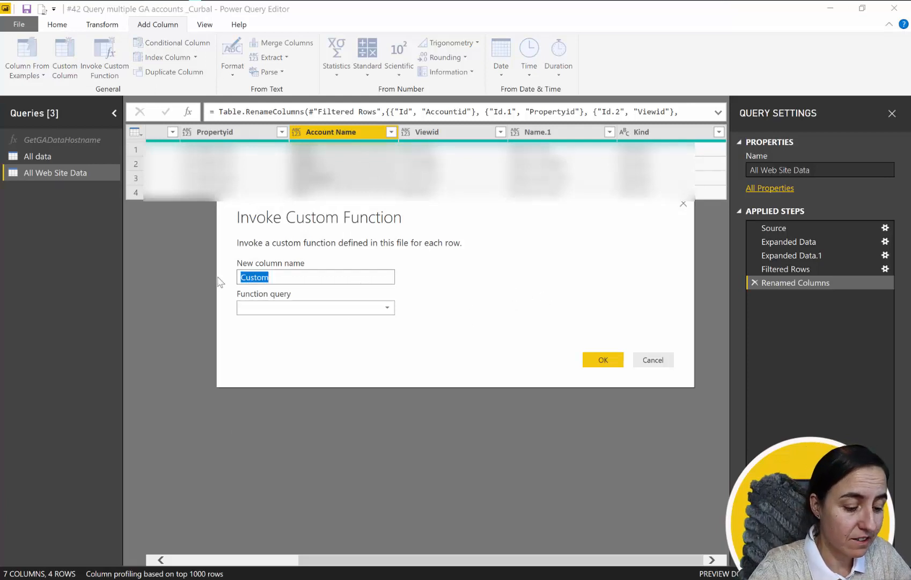
text(Data)
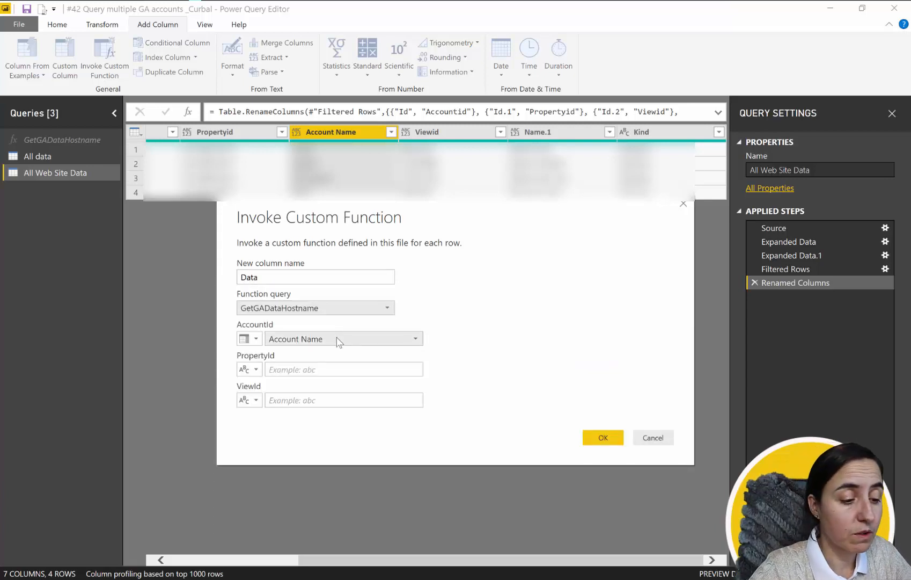
Map AccountId, PropertyId and ViewId to the Accountid, Propertyid and Viewid columns and add the column.
click(256, 368)
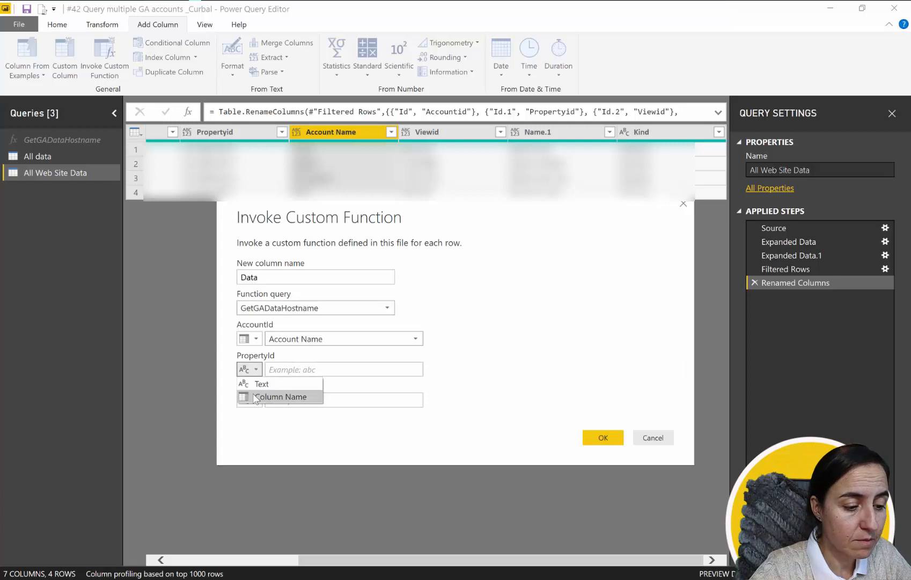
click(282, 396)
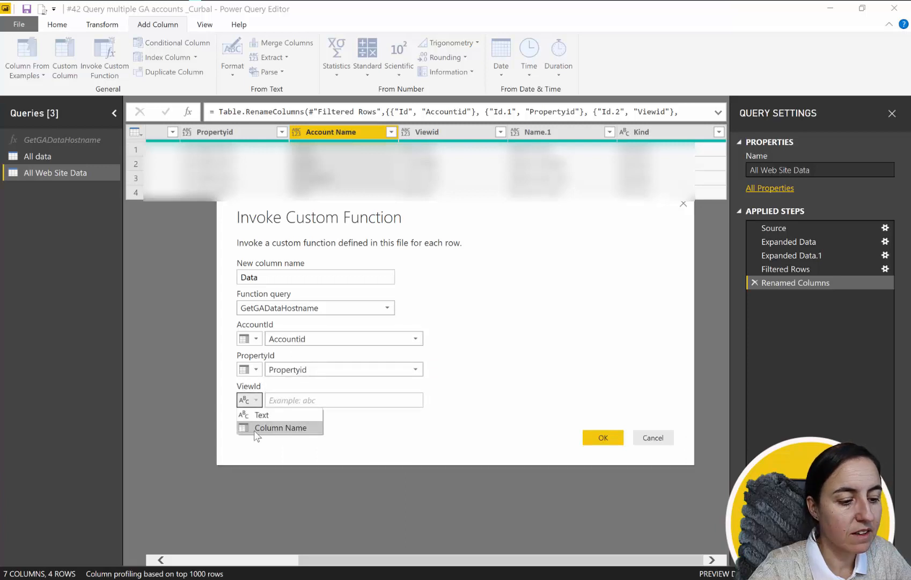
click(282, 427)
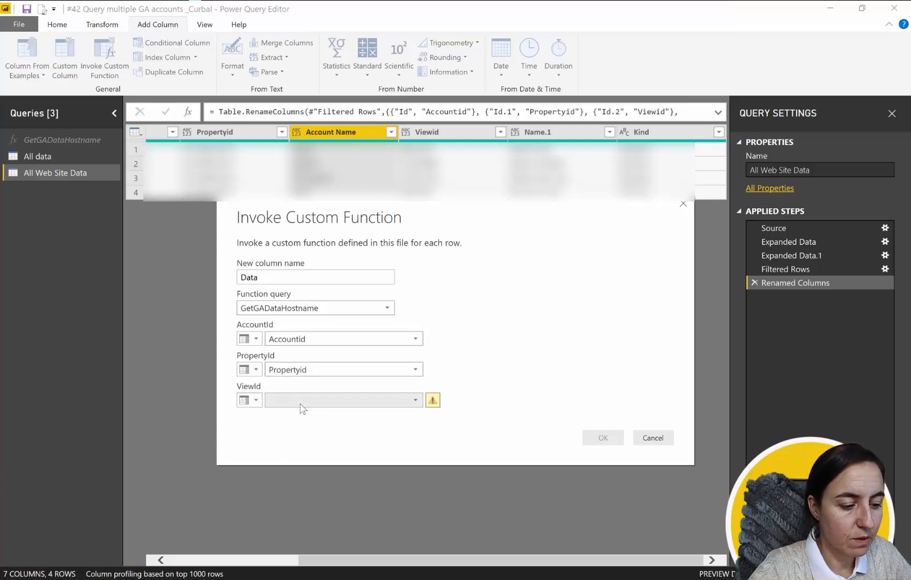
click(342, 400)
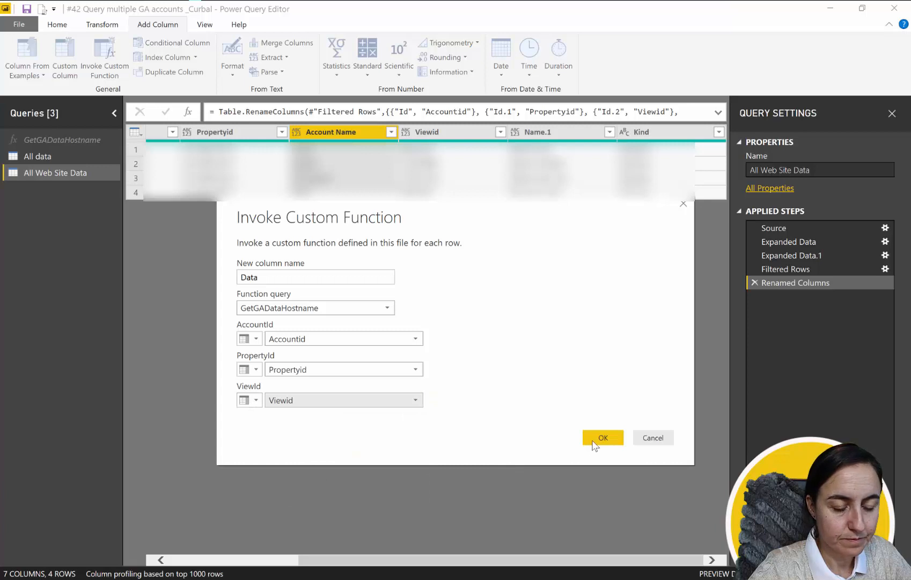
click(602, 436)
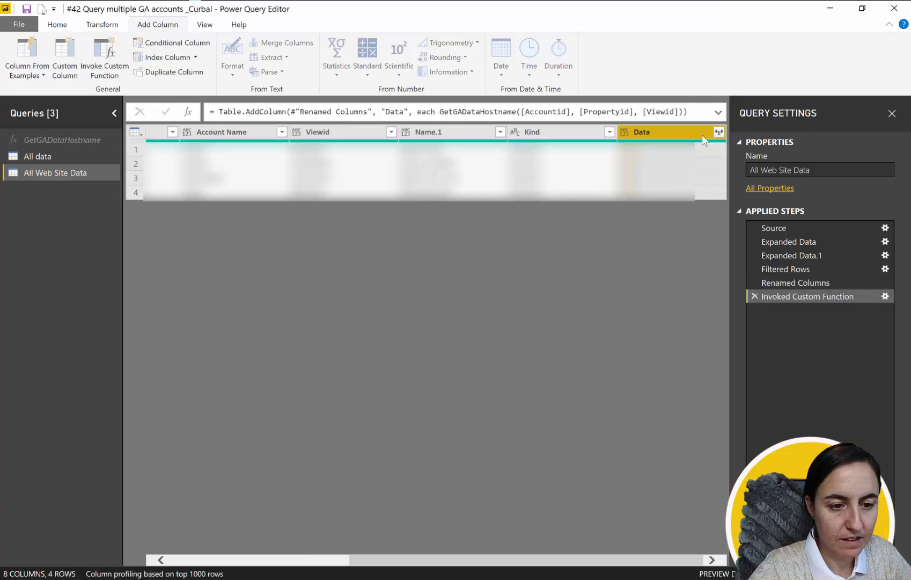
Expand Data into Default Channel Grouping, Hostname, Page, Date and Pageviews with no prefix.
click(719, 132)
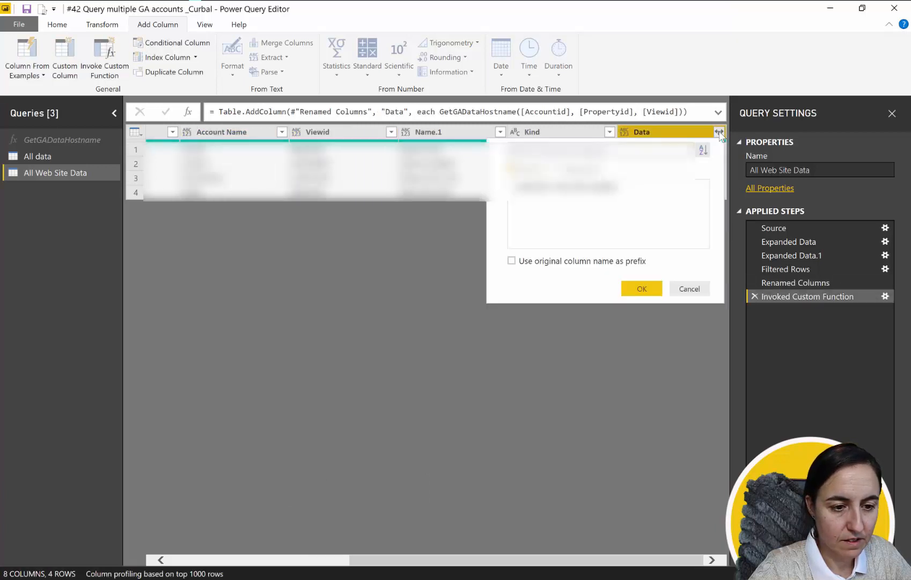
click(719, 130)
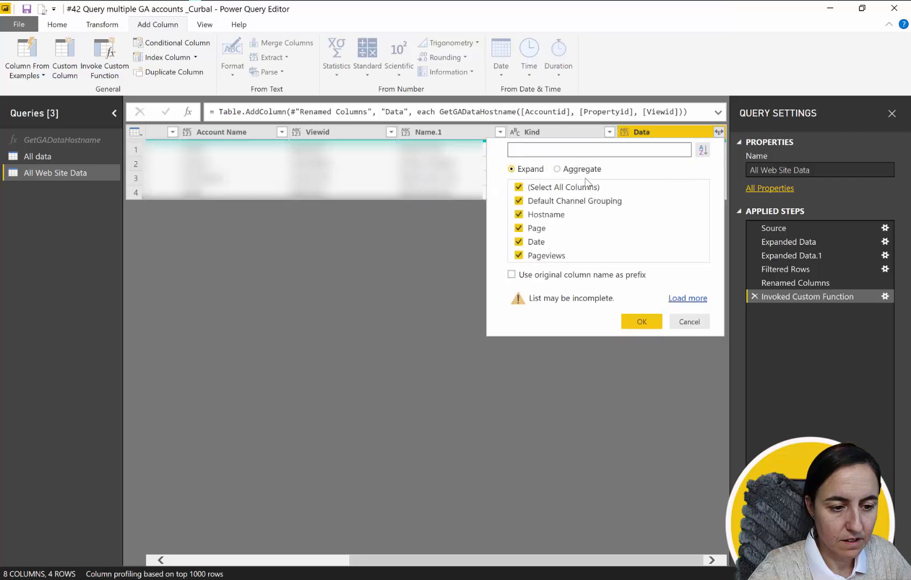
click(640, 321)
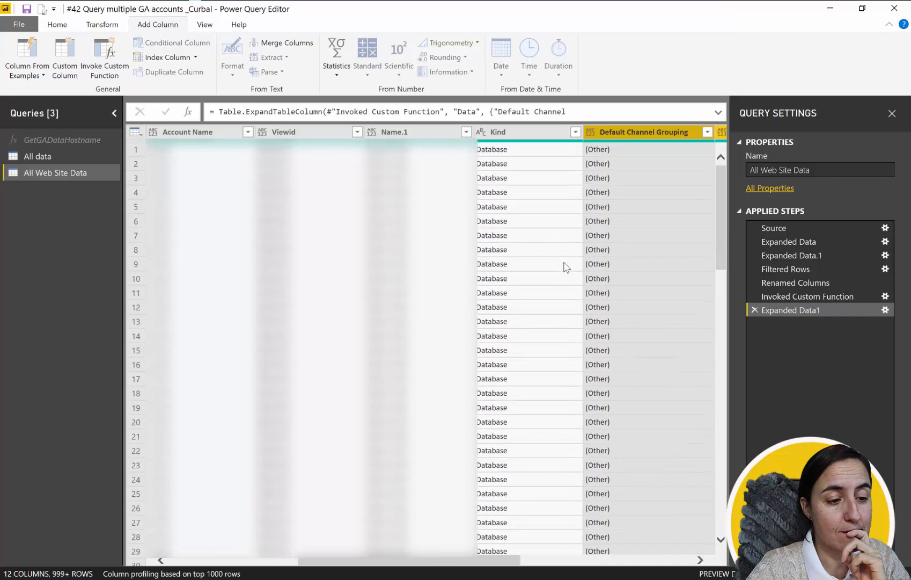
mouse_move(566, 278)
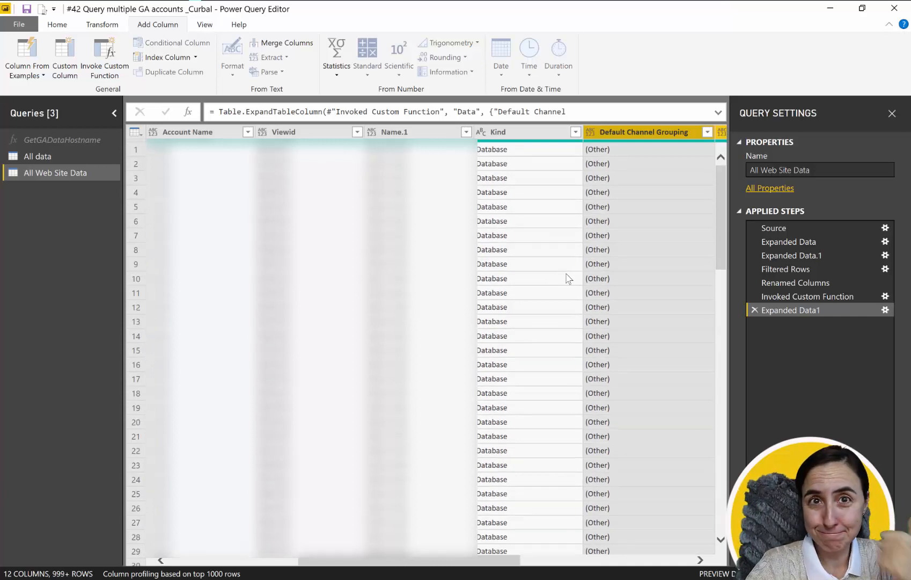
mouse_move(446, 254)
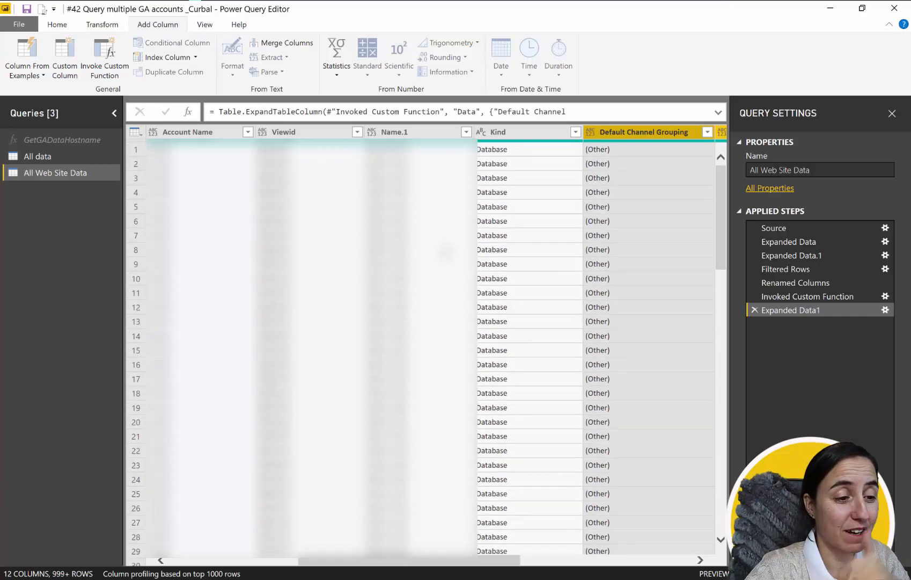
click(57, 24)
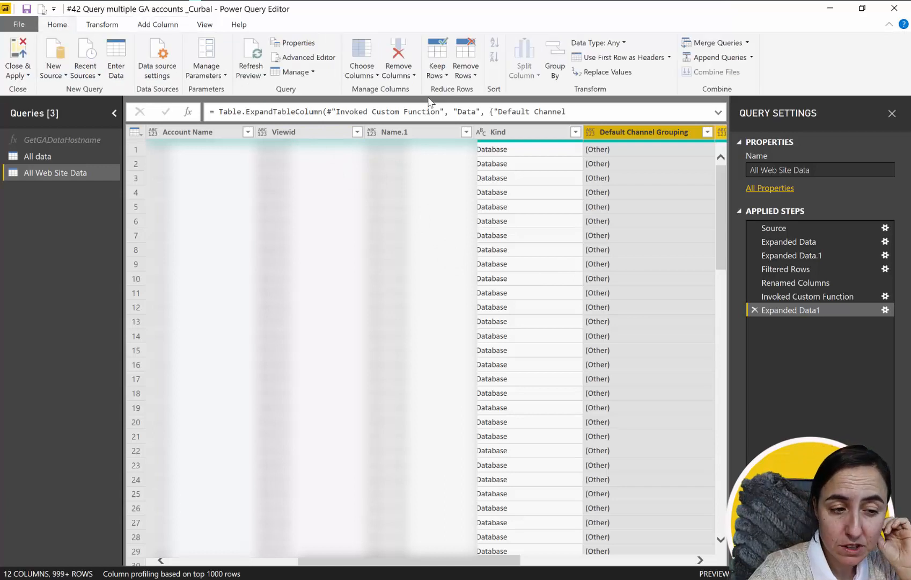
mouse_move(444, 90)
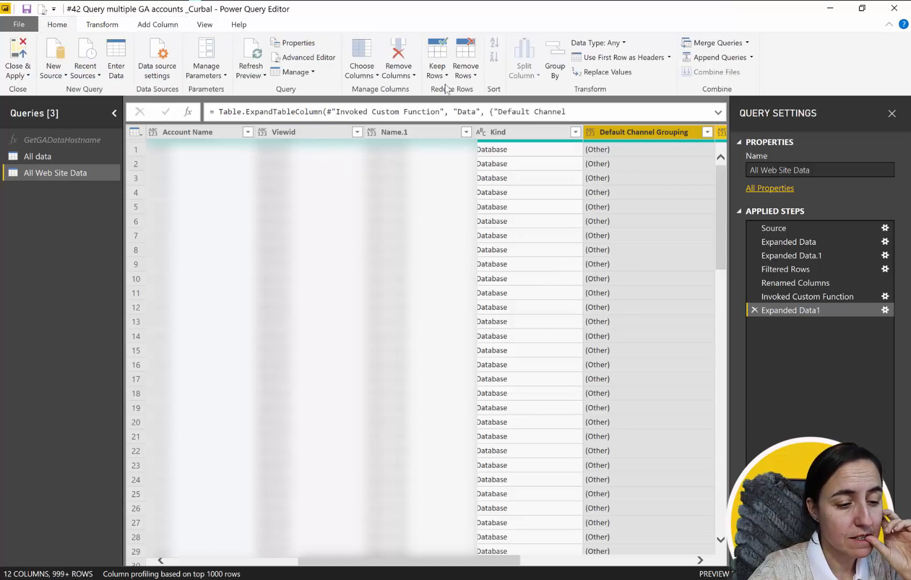
Keep only Account Name, Default Channel Grouping, Hostname, Page, Date and Pageviews, removing the id, Name and Kind columns.
click(361, 58)
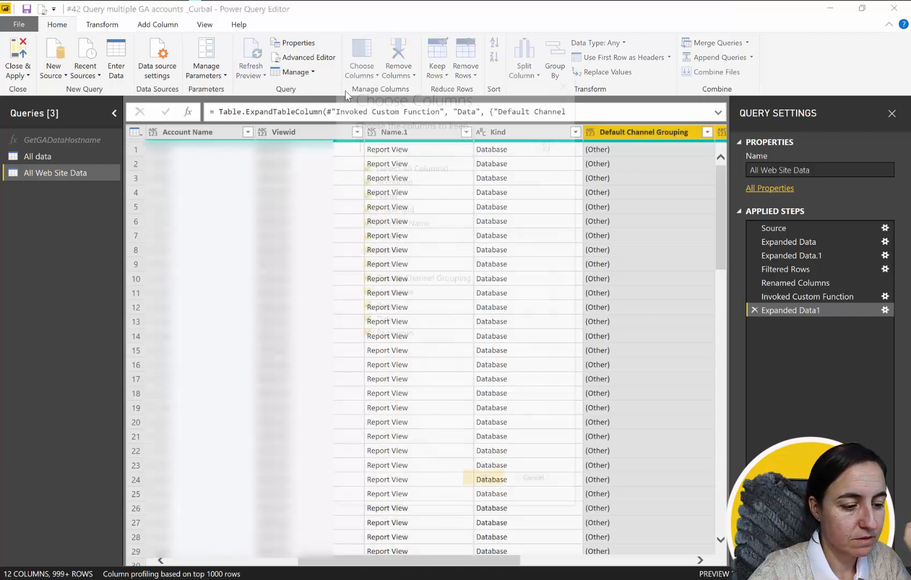
click(360, 58)
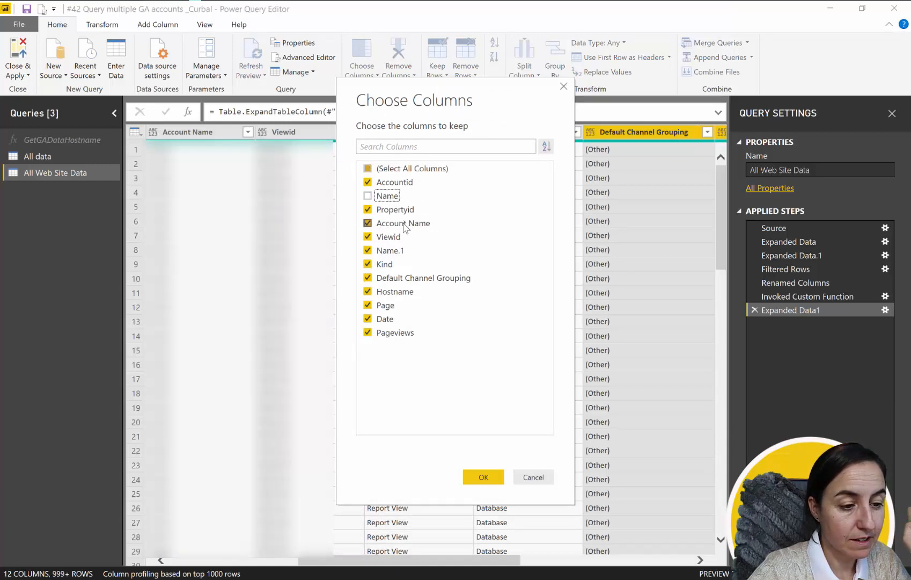
click(367, 264)
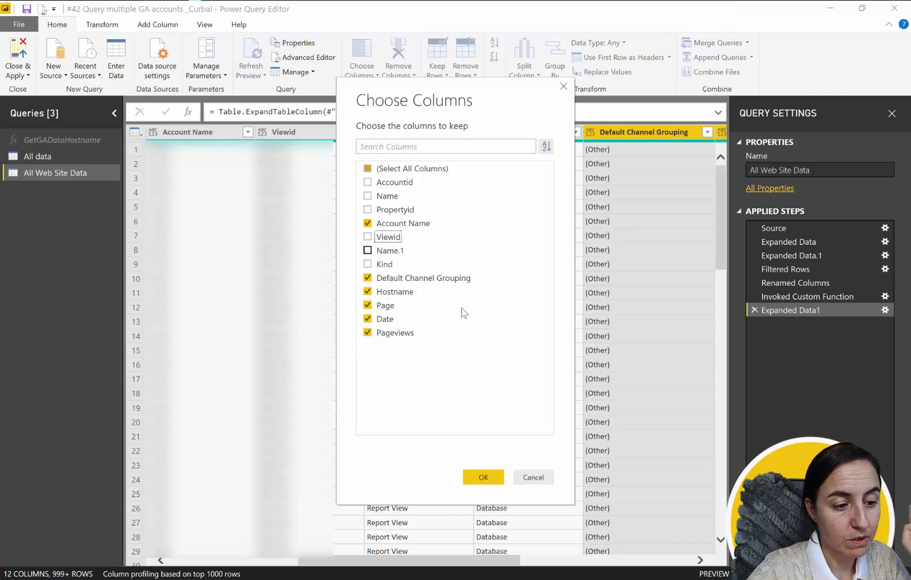
click(482, 476)
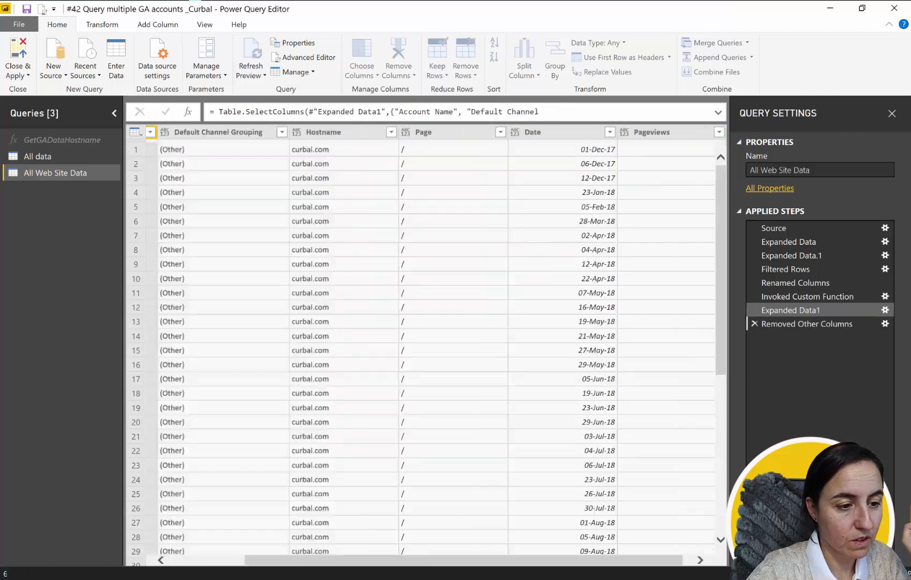